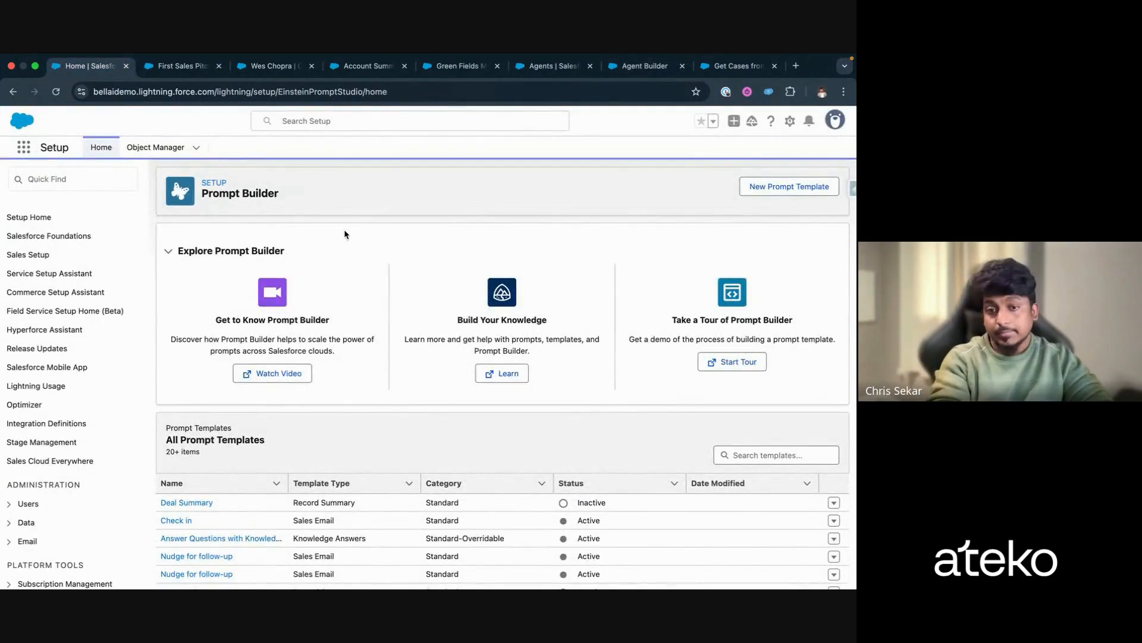
Step: Begin a new prompt template and review the available Prompt Template Type choices
scroll(down, 3)
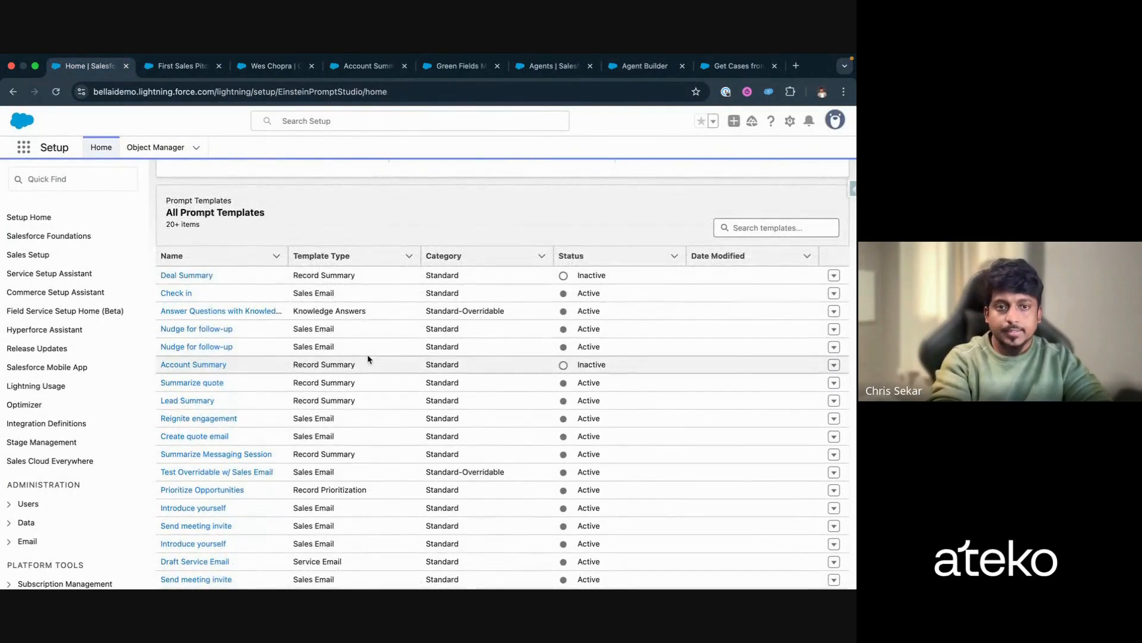
scroll(down, 3)
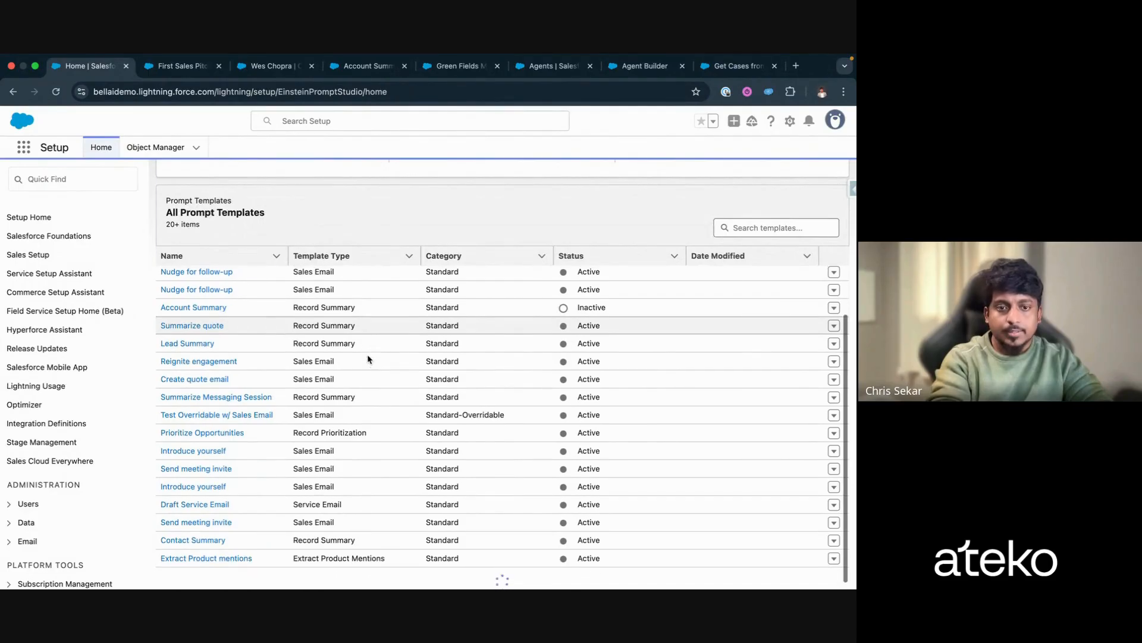
scroll(down, 3)
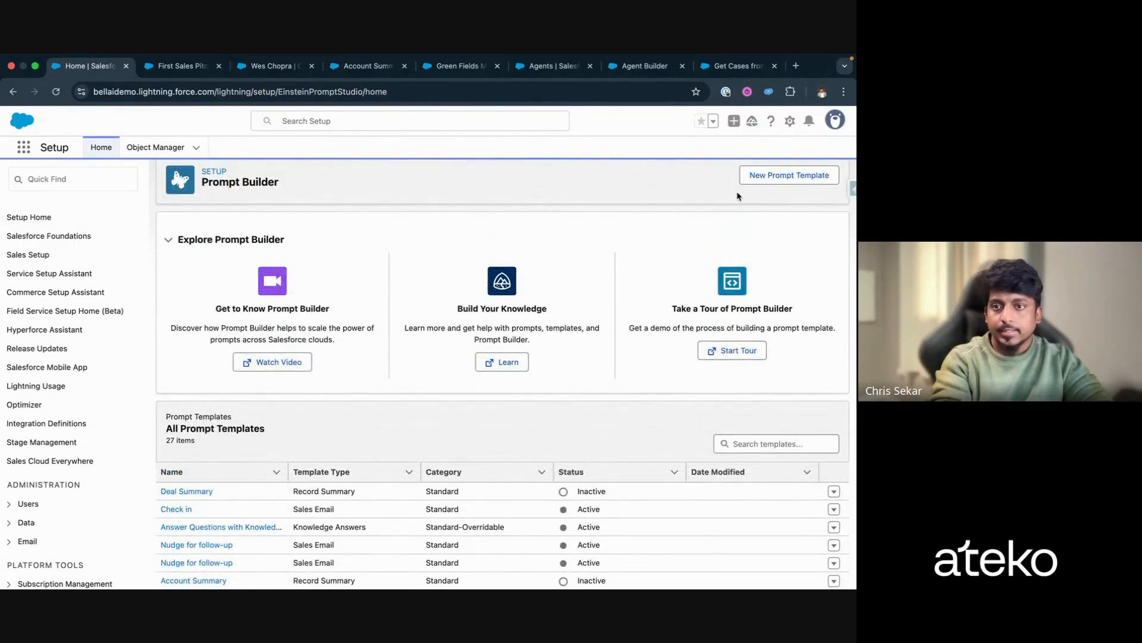
click(787, 175)
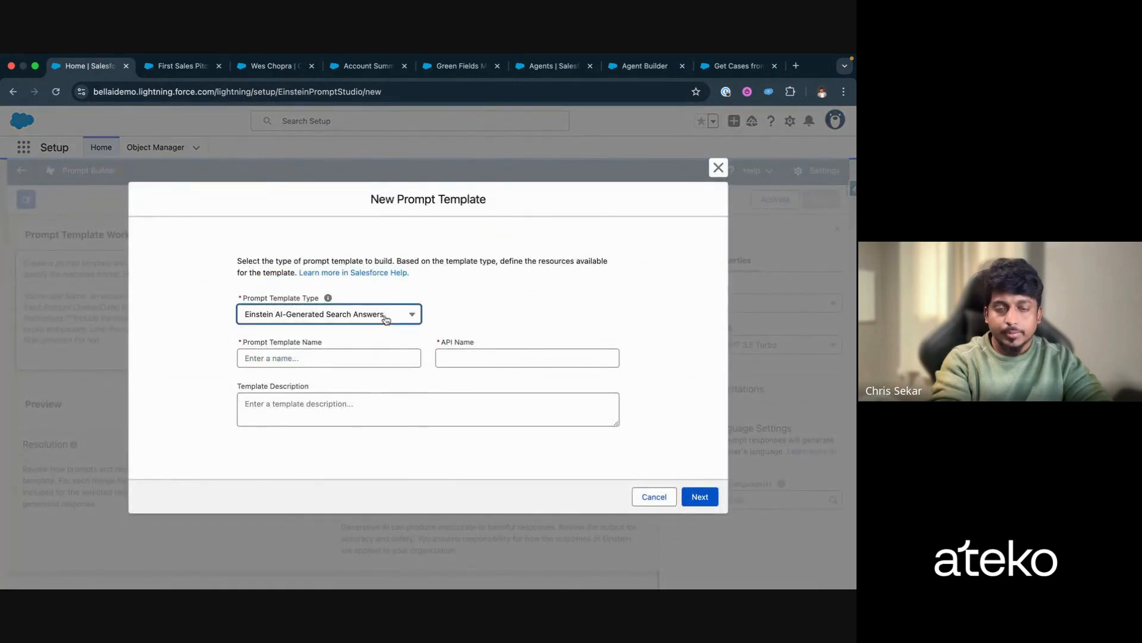
click(329, 313)
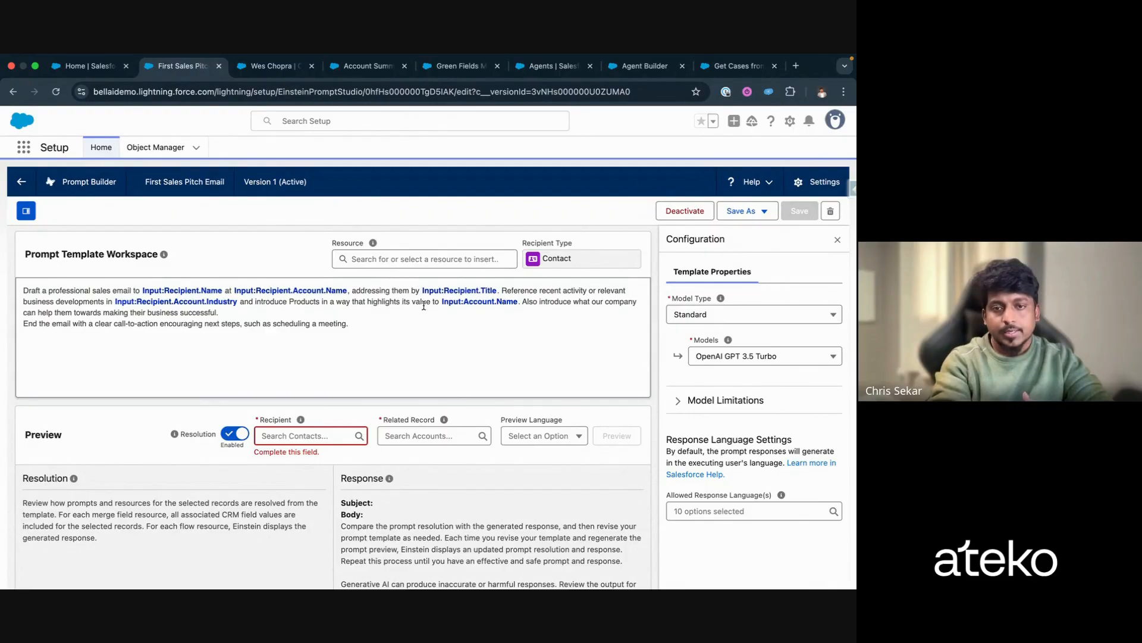
mouse_move(421, 311)
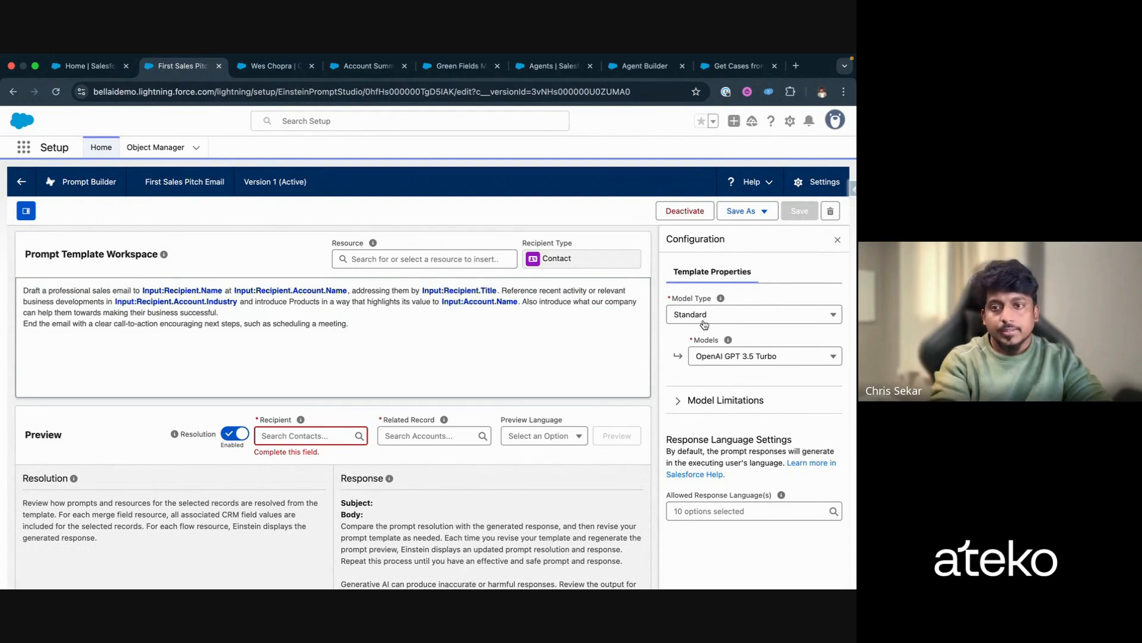
click(753, 314)
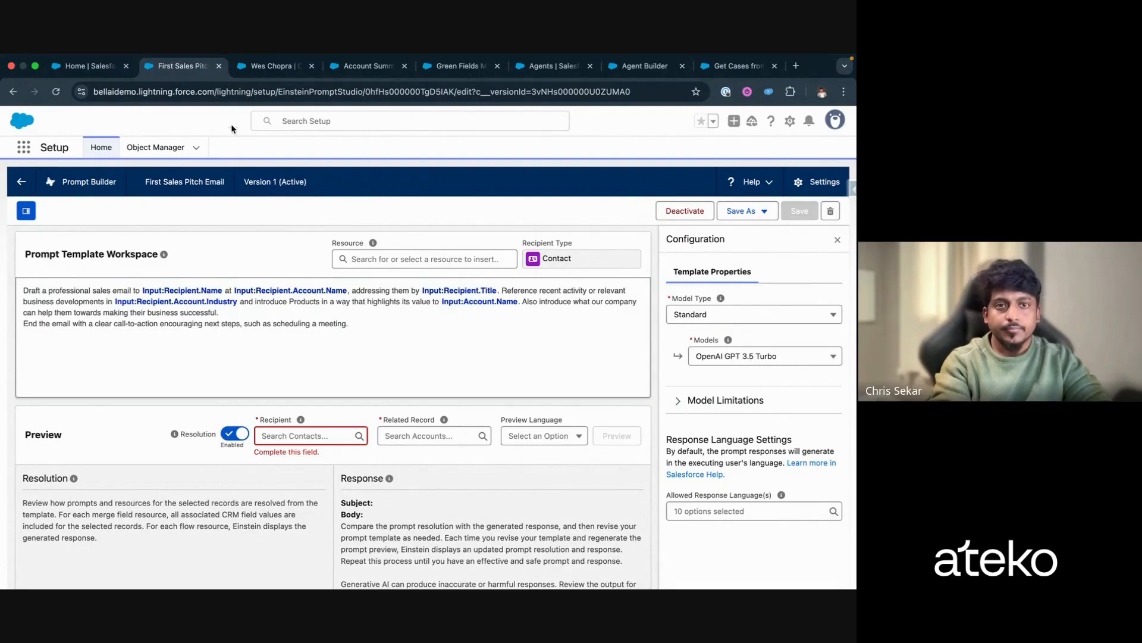
click(270, 65)
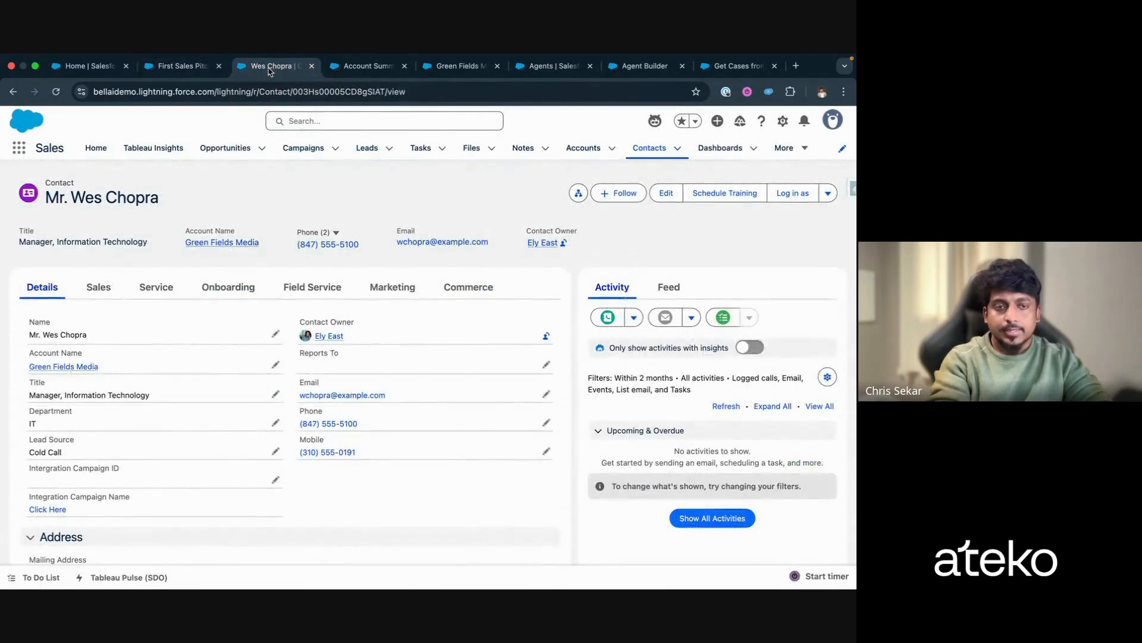
mouse_move(223, 194)
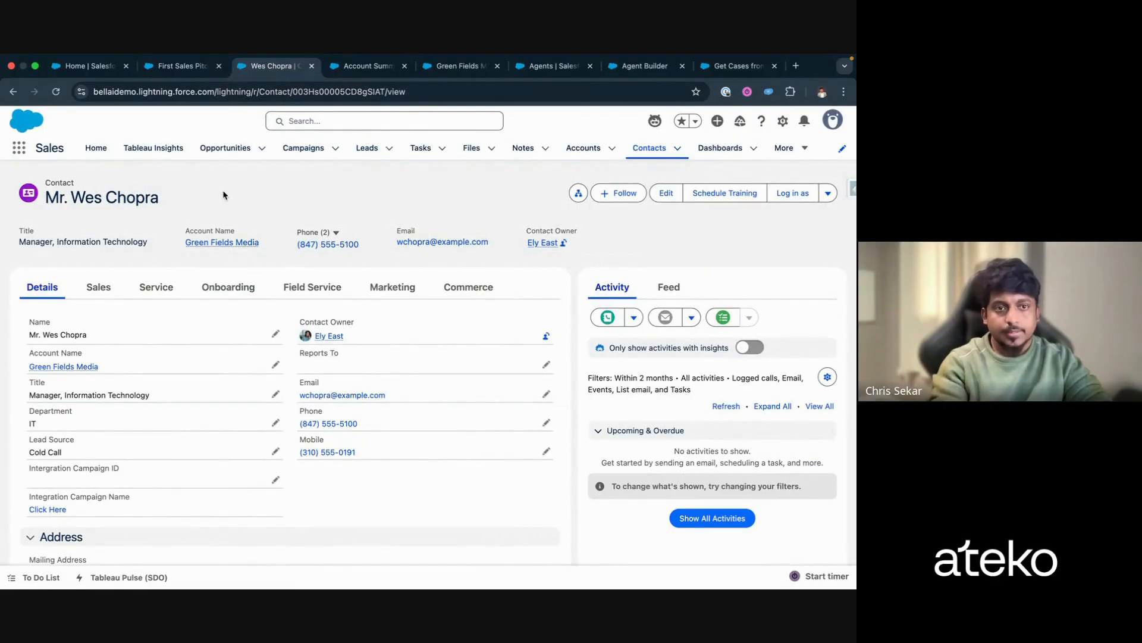
mouse_move(594, 336)
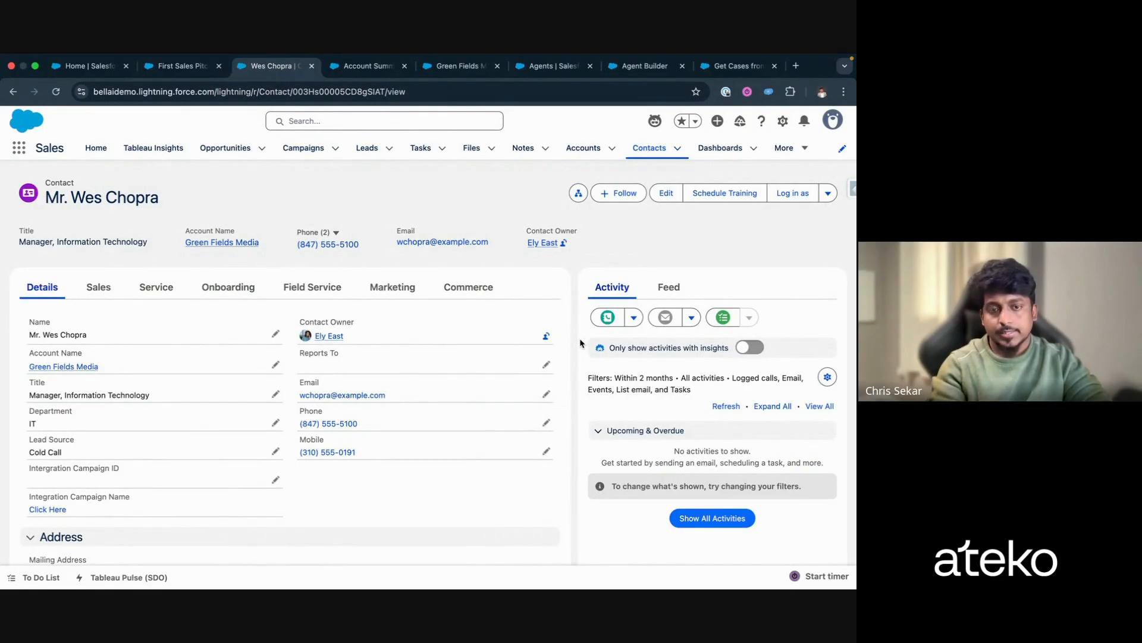
mouse_move(618, 343)
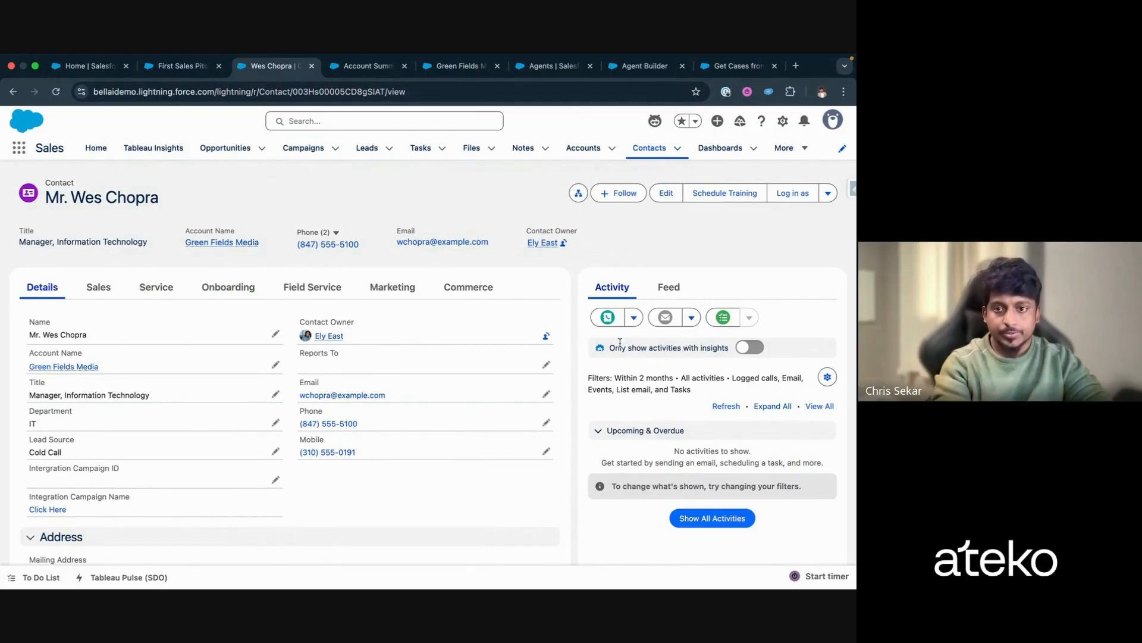
click(664, 316)
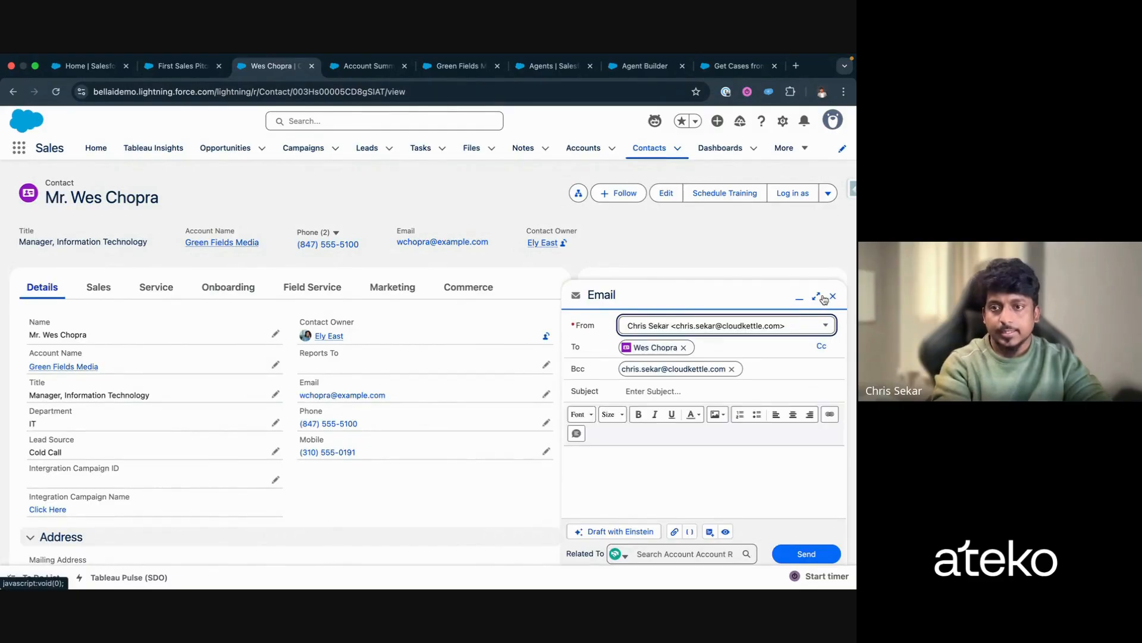
Step: Expand the composer, choose Draft with Einstein, and select Green Fields Media as the account
click(817, 296)
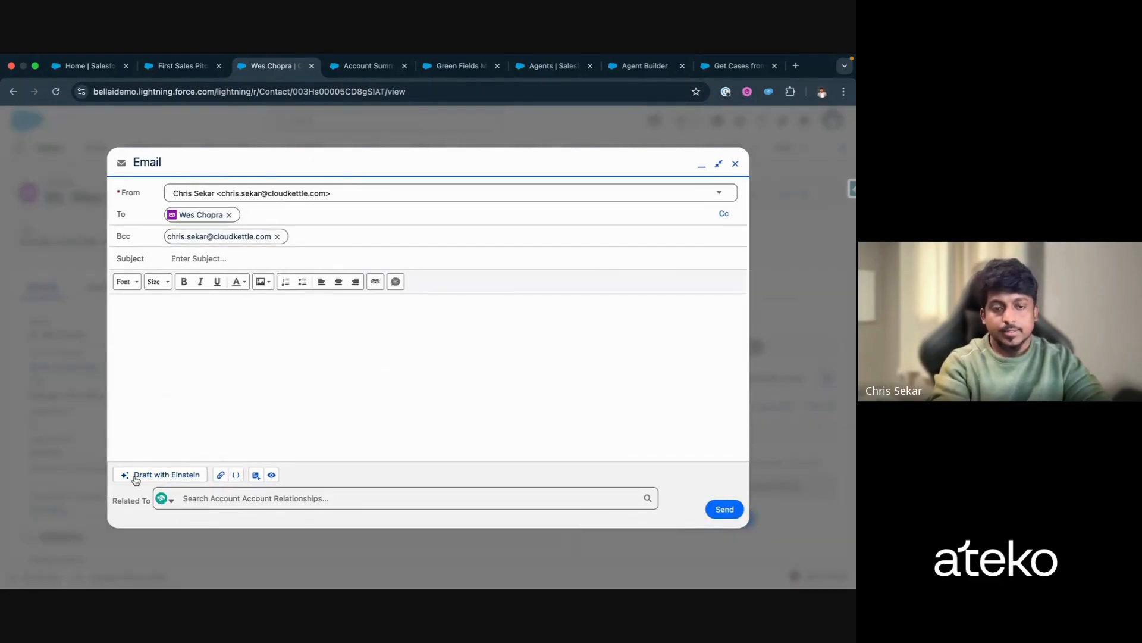
mouse_move(177, 488)
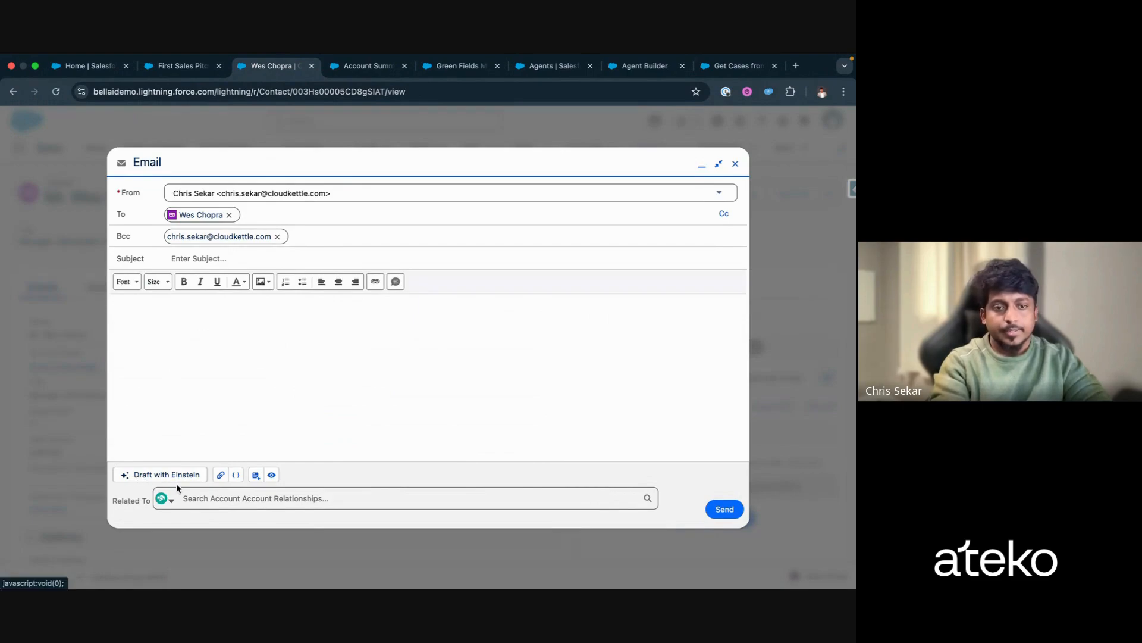
click(161, 475)
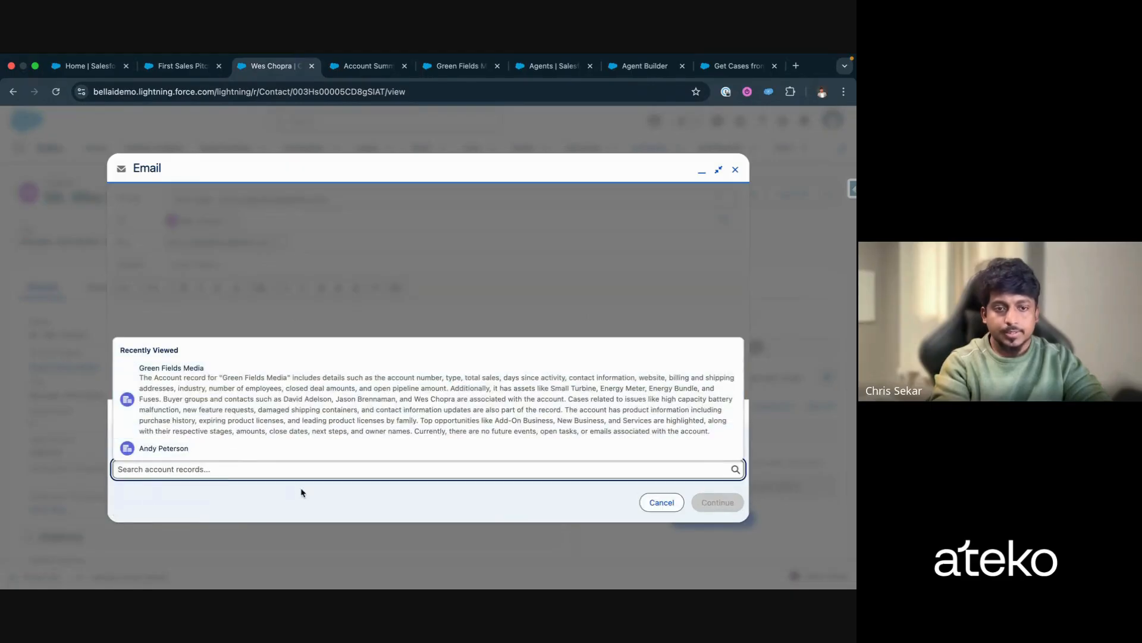
click(172, 368)
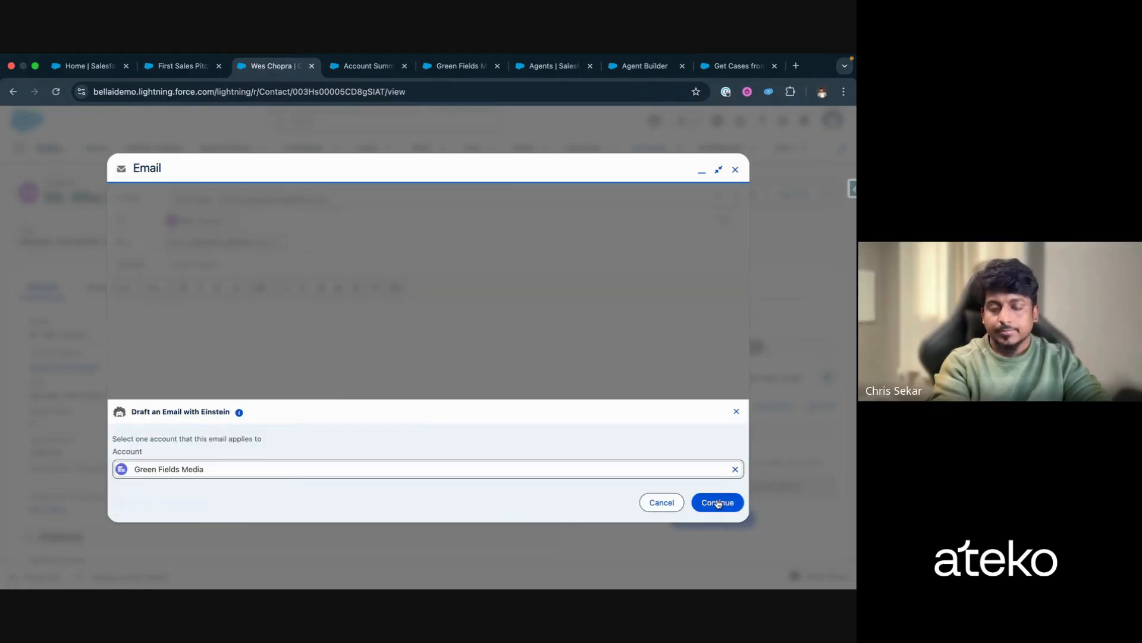
Step: Generate the introduction email draft, look at Revise options, keep it, and close the composer
click(716, 503)
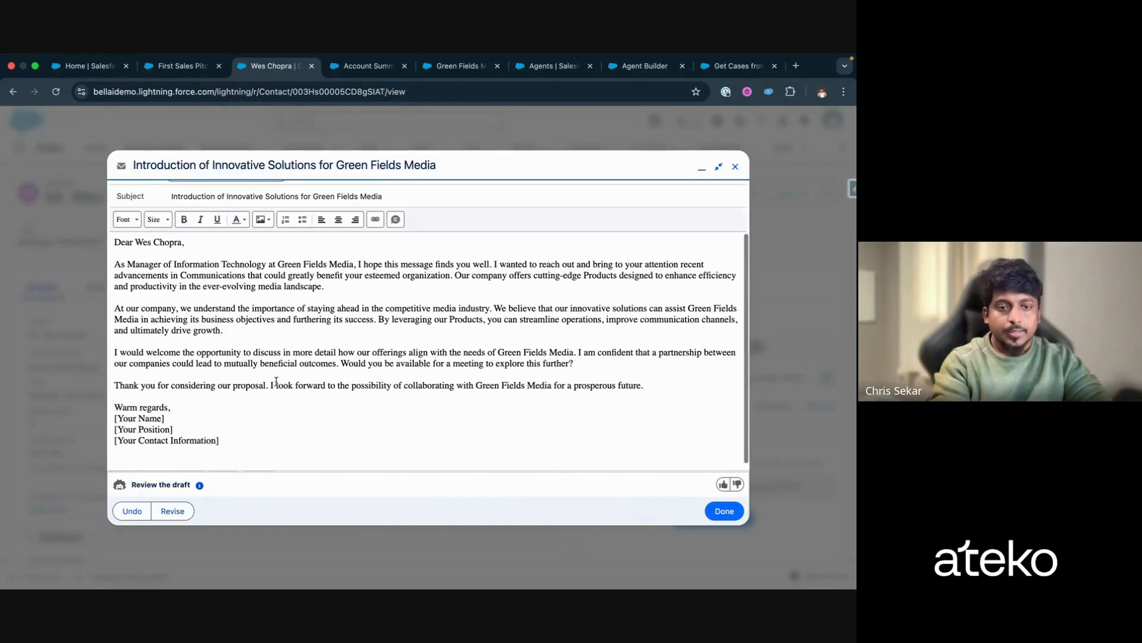
click(171, 511)
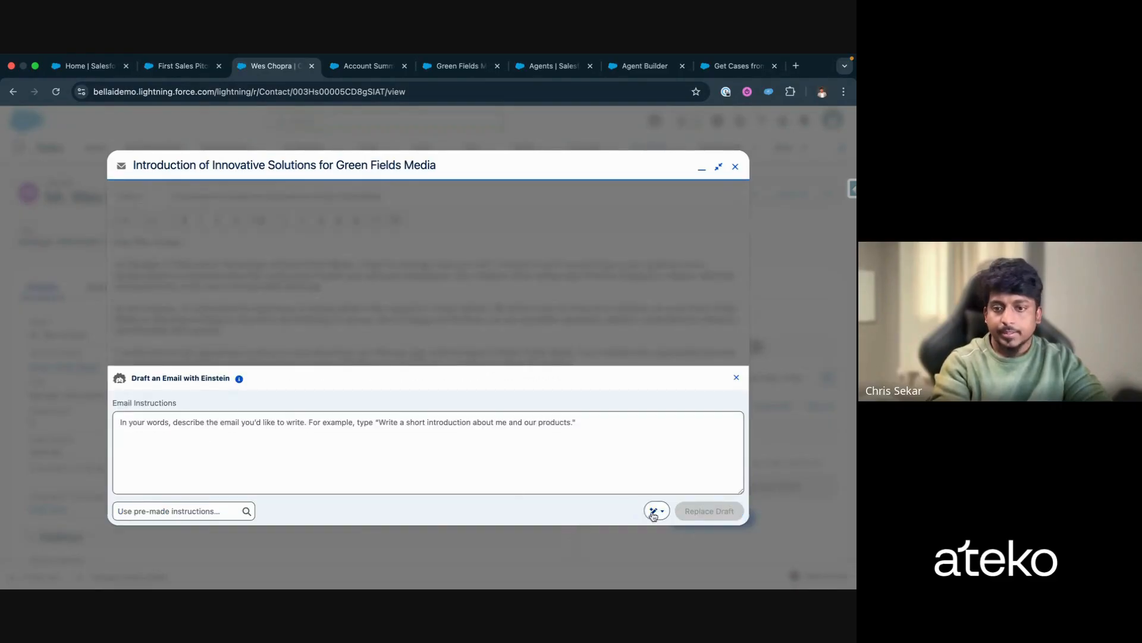
click(655, 511)
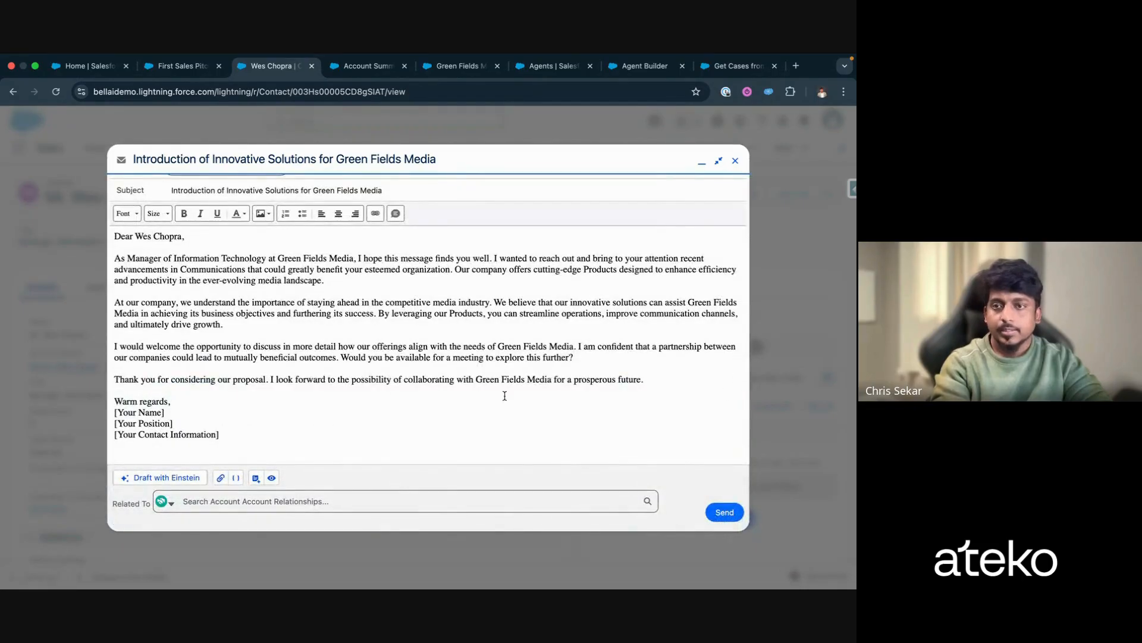
click(735, 160)
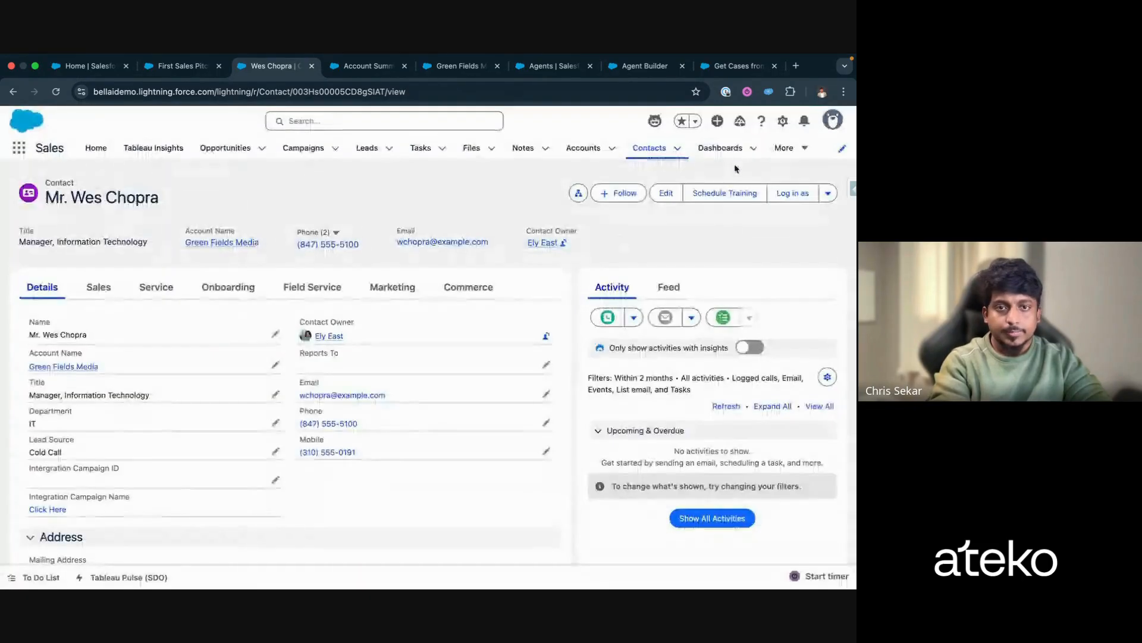
Step: Show the Account Summary prompt template in Prompt Builder
click(368, 65)
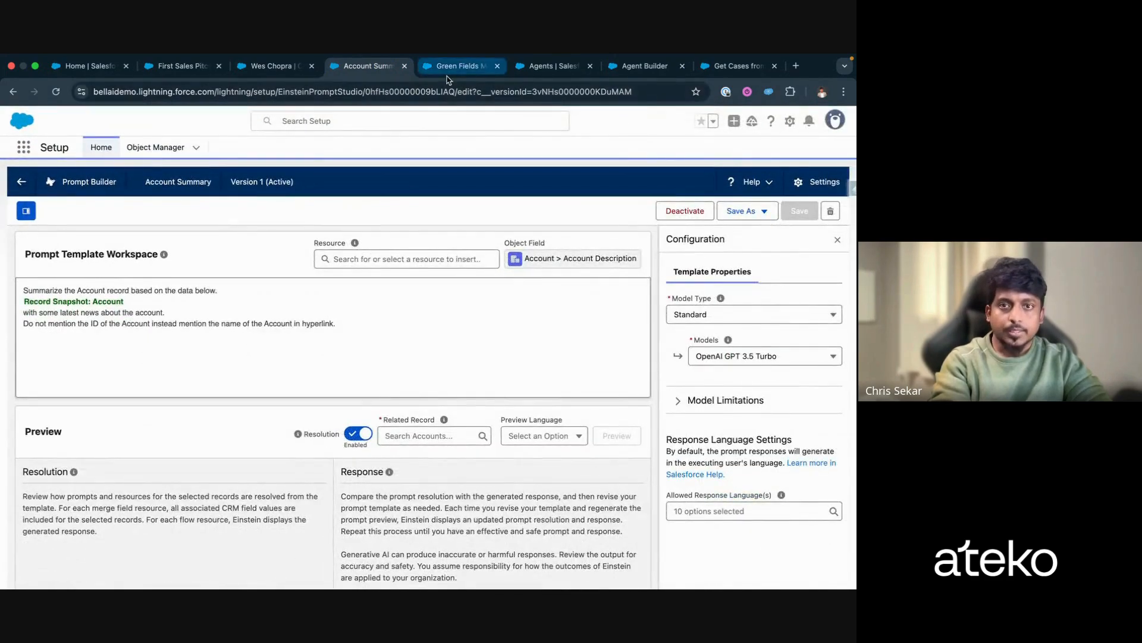
Step: On the Green Fields Media account, have Einstein generate the Description summary, then close the suggestion
click(459, 65)
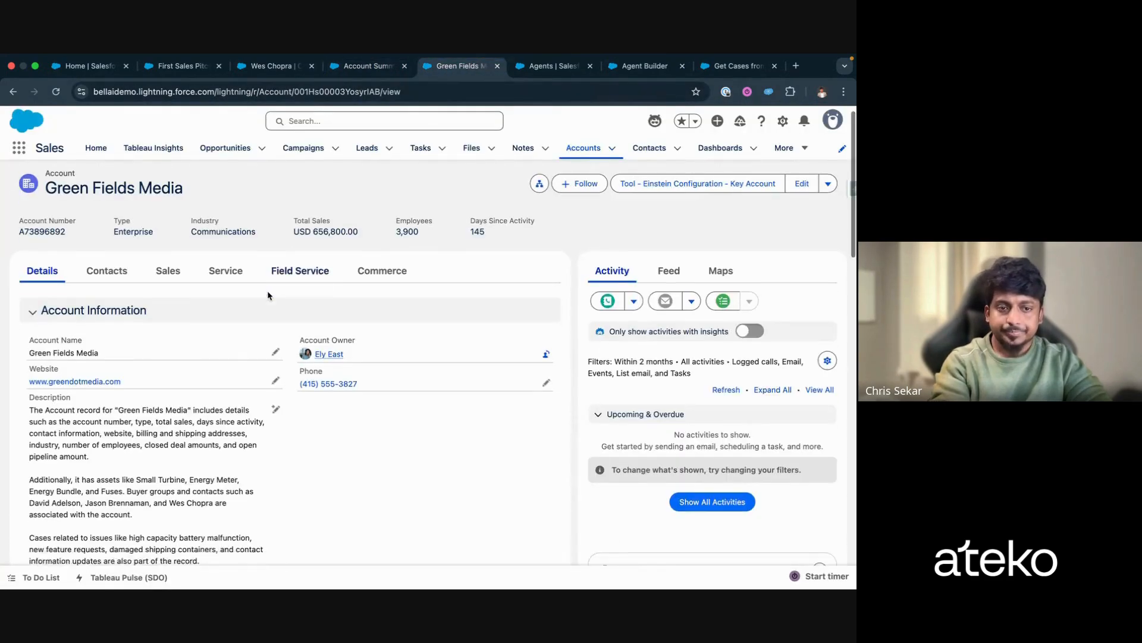
scroll(down, 3)
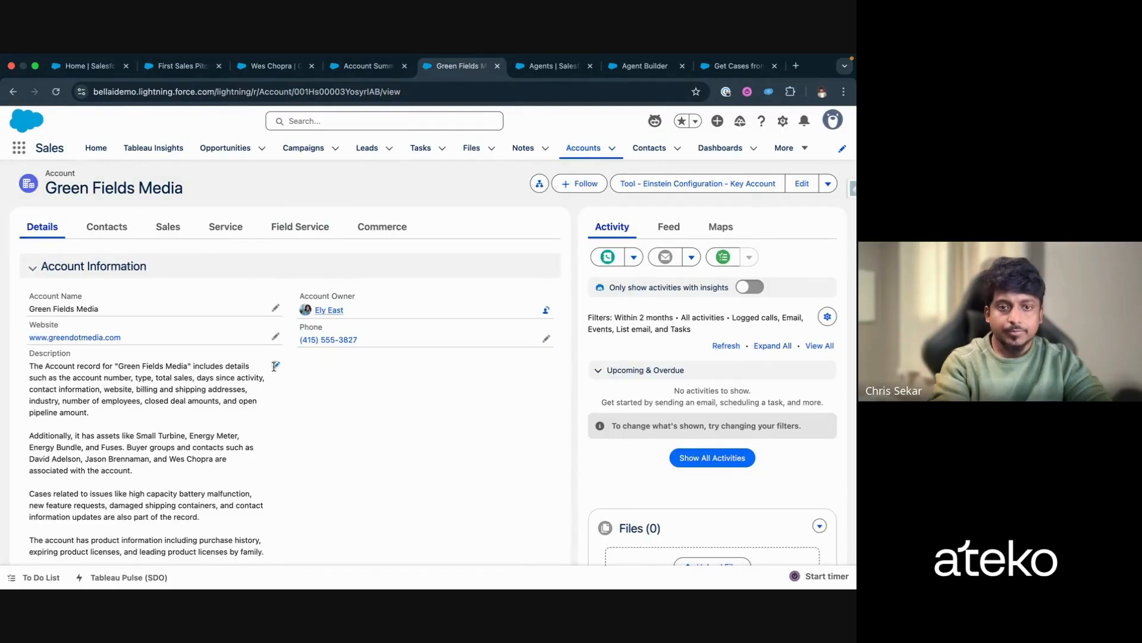
click(801, 183)
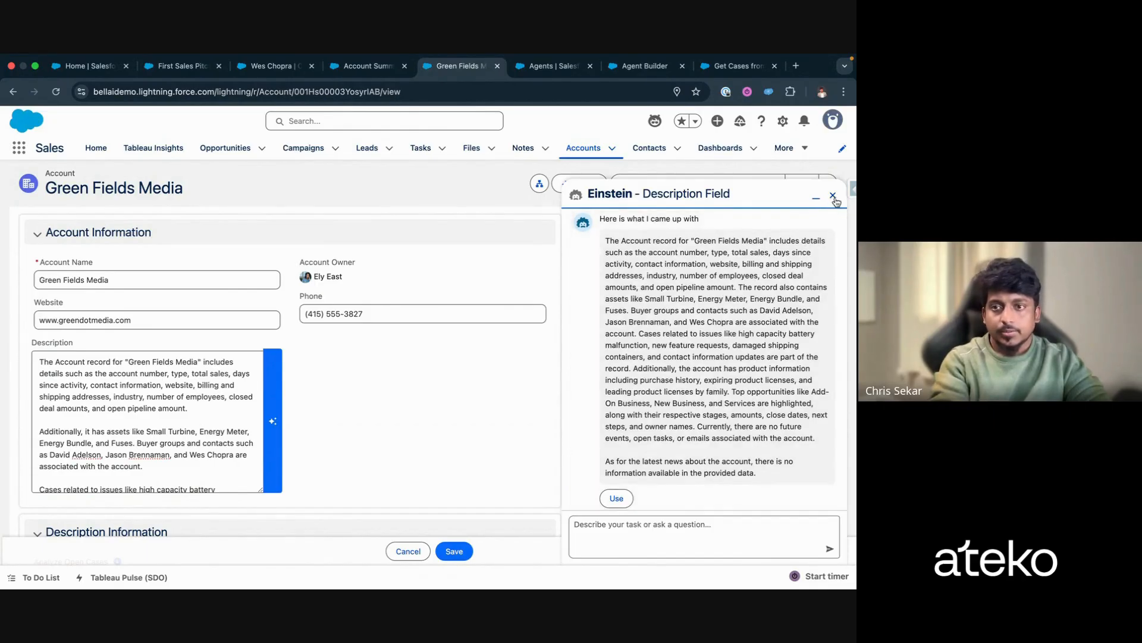
click(834, 197)
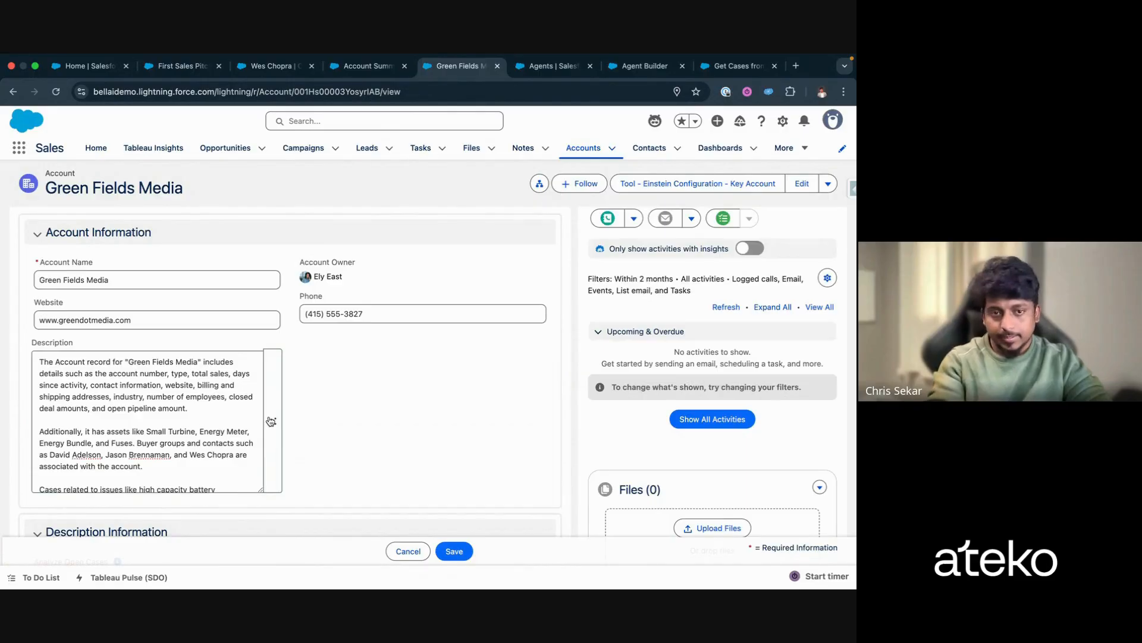
mouse_move(270, 421)
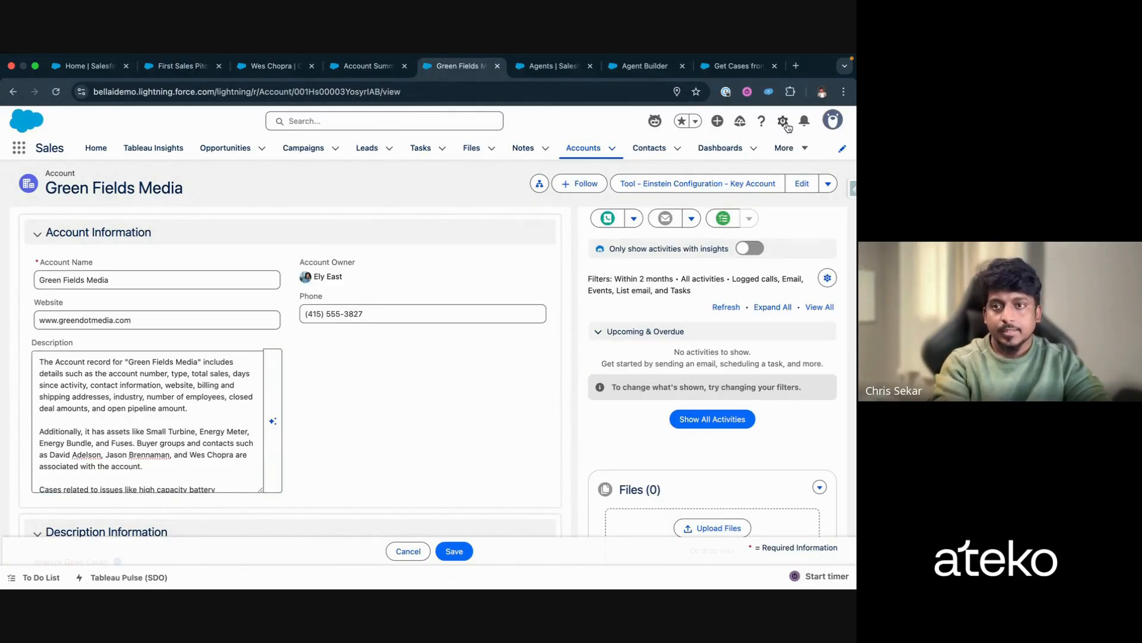
Step: In Lightning App Builder, inspect the Description field's settings and compare with the Account Summary template
click(784, 120)
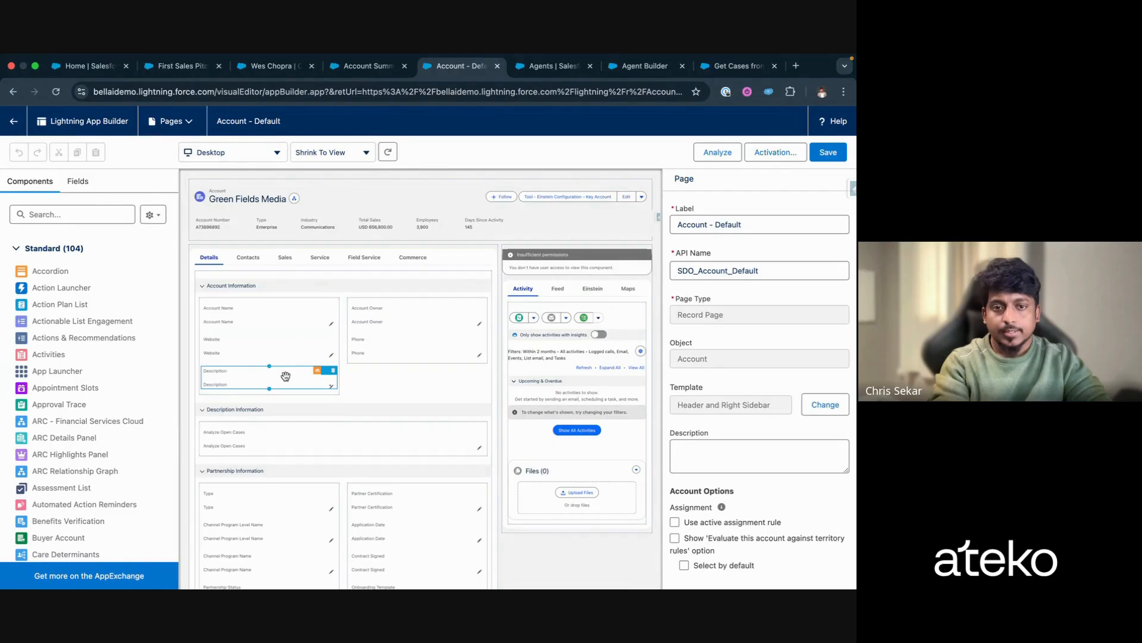
click(267, 377)
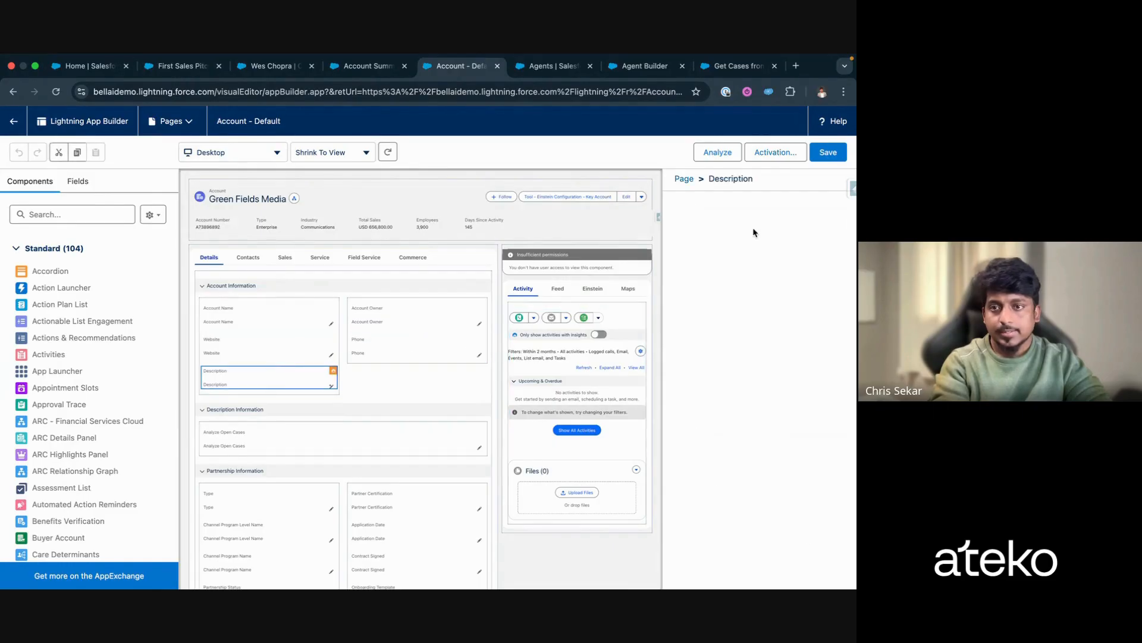
mouse_move(717, 274)
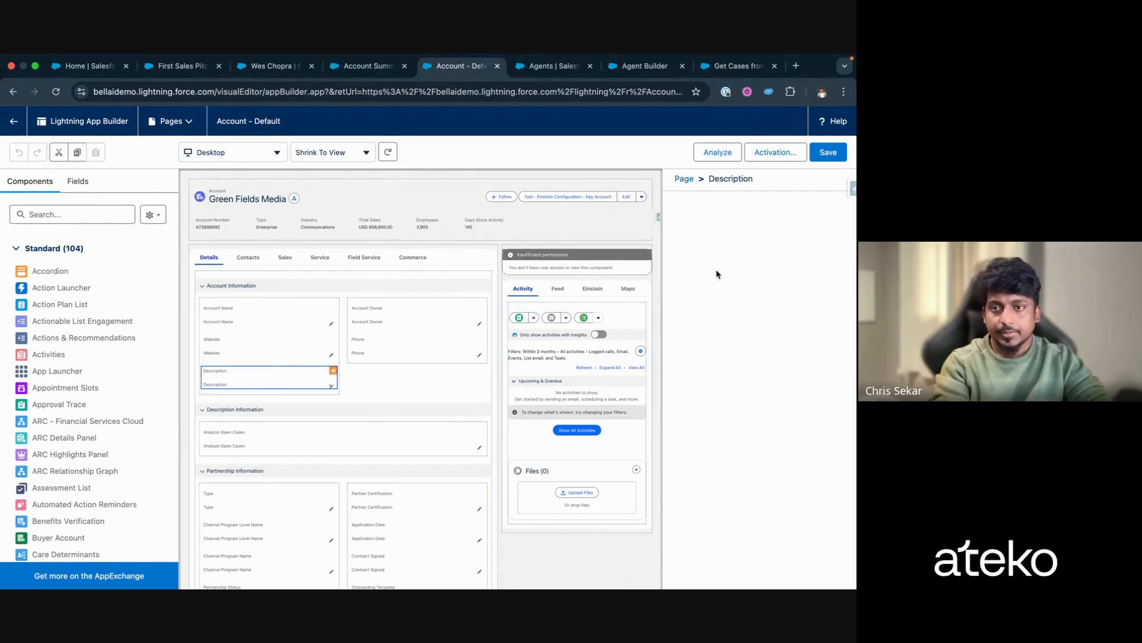
click(366, 65)
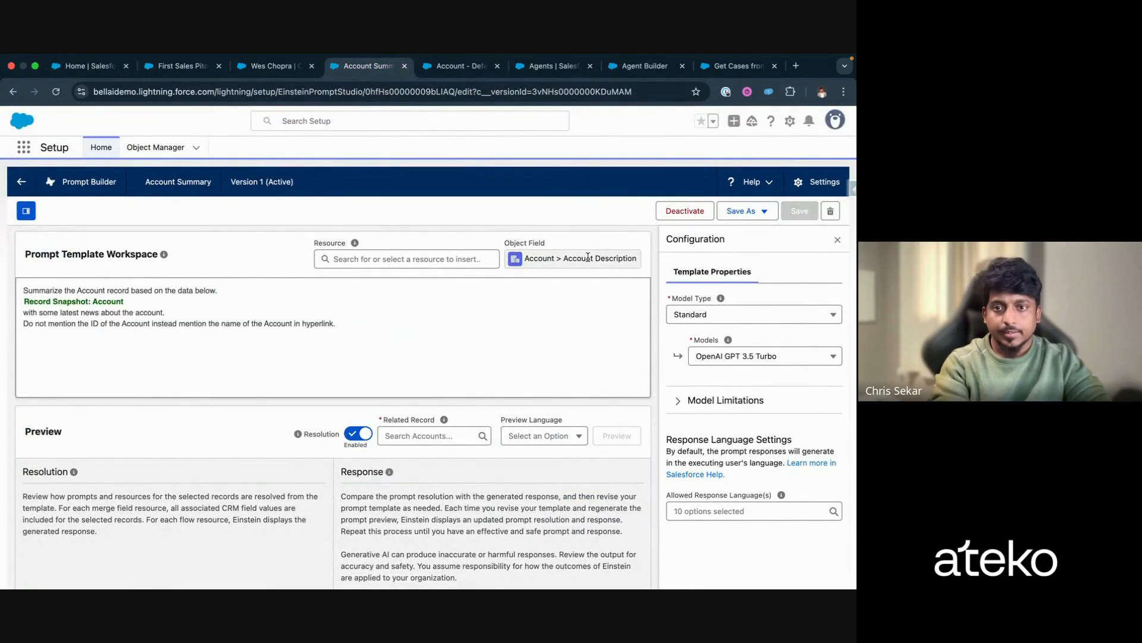
Step: Flip between the Account Summary template and the account tab, ending on the Green Fields Media record
click(459, 65)
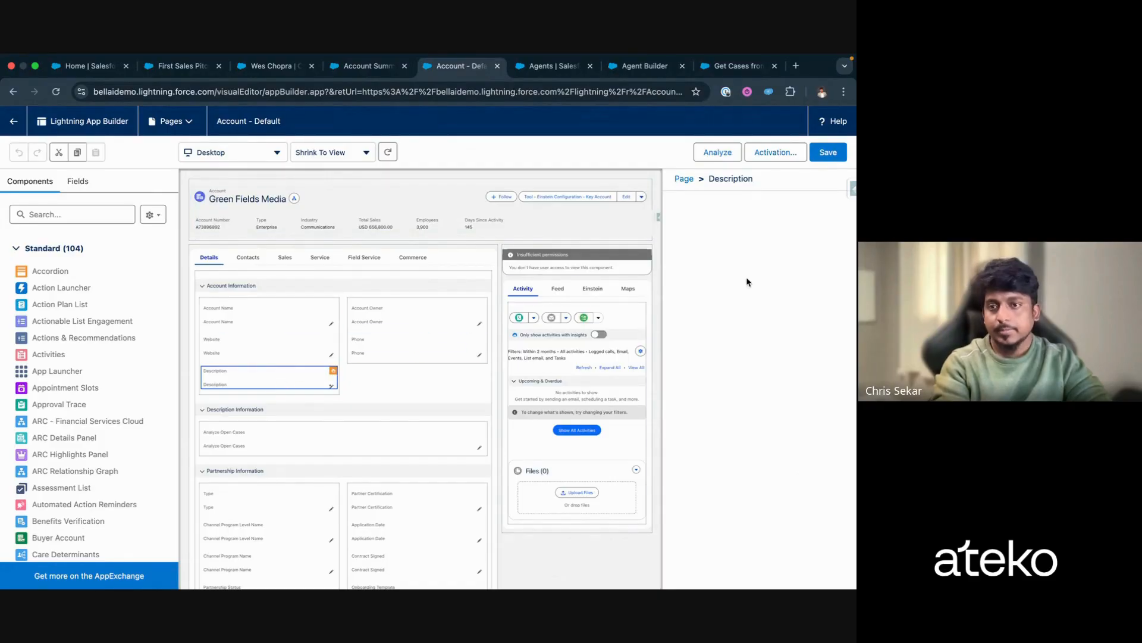
mouse_move(758, 319)
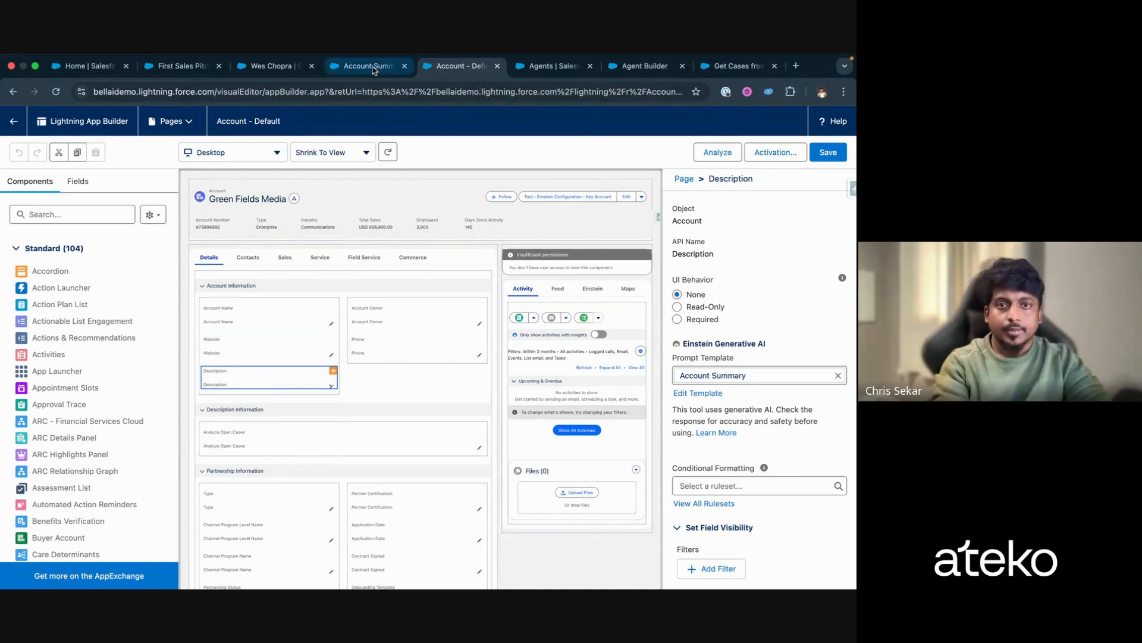
click(368, 66)
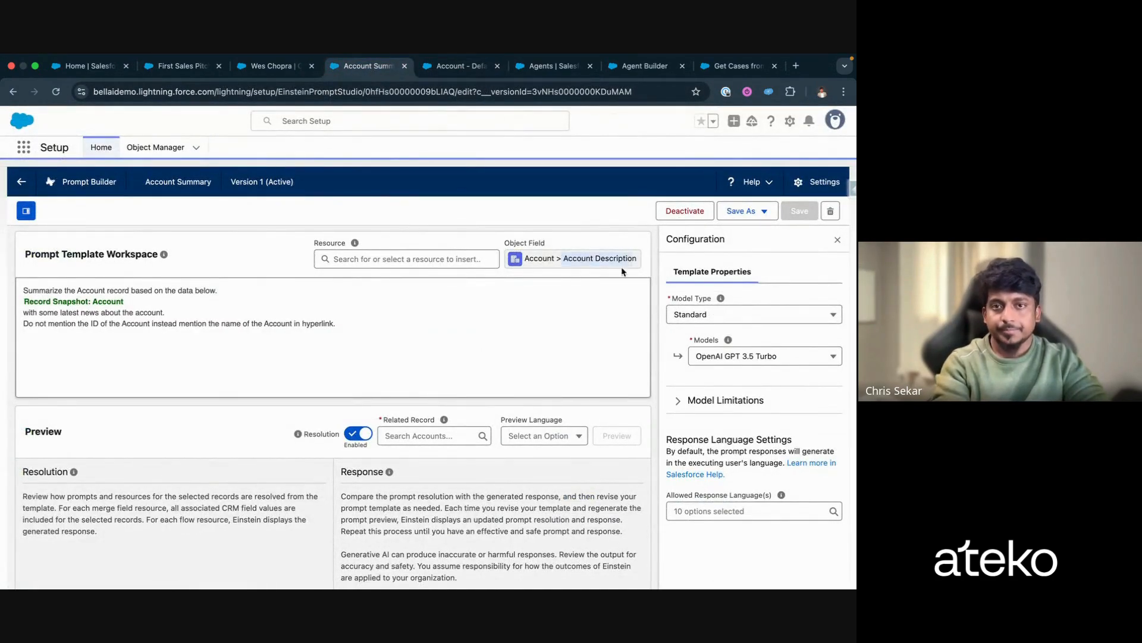
click(459, 66)
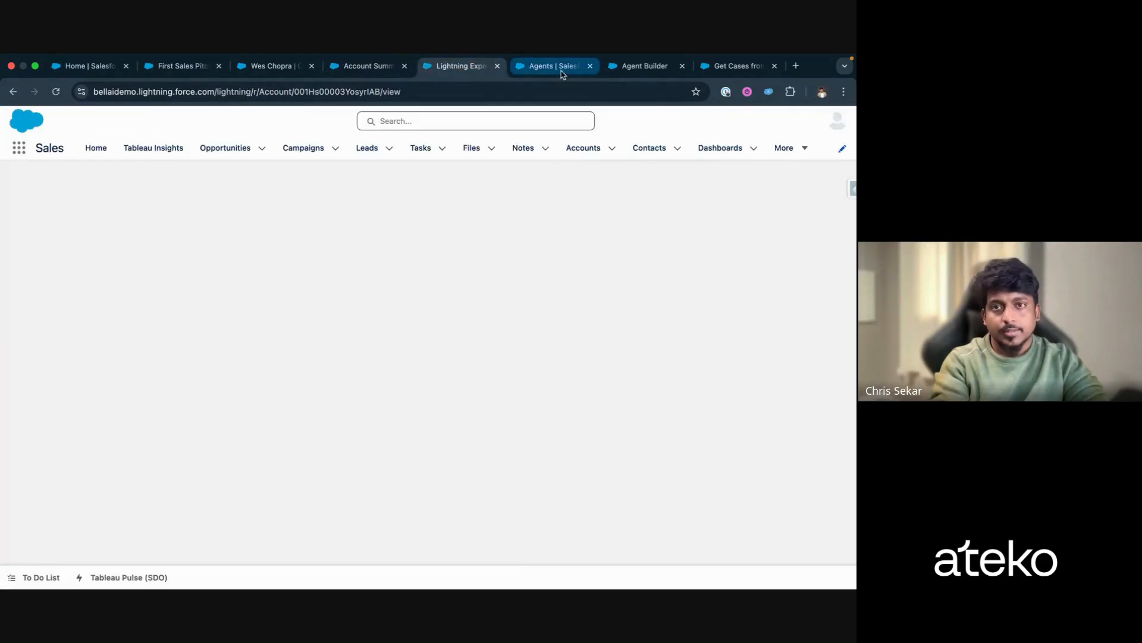
Step: Show the Agentforce Agents setup page listing Einstein Copilot and Sofia
click(551, 65)
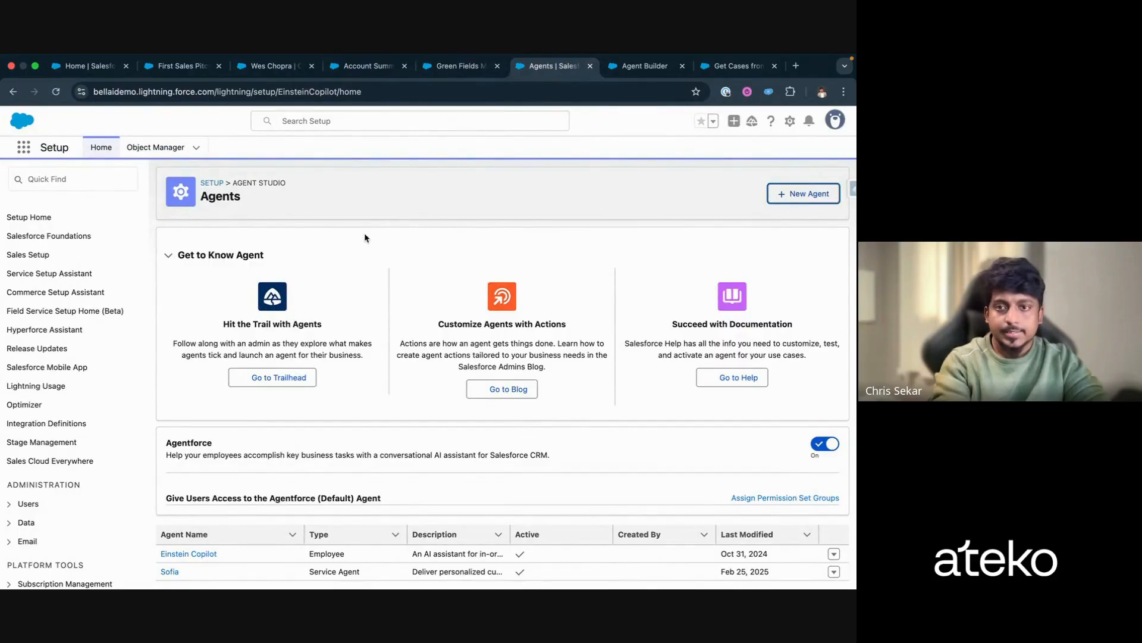
mouse_move(368, 370)
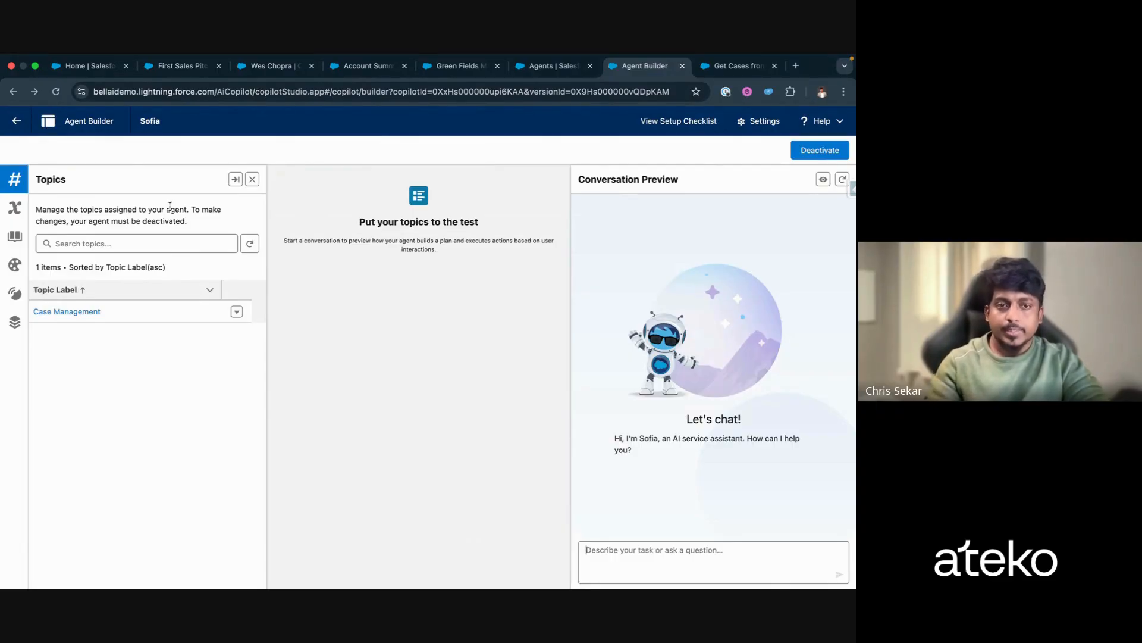
mouse_move(202, 332)
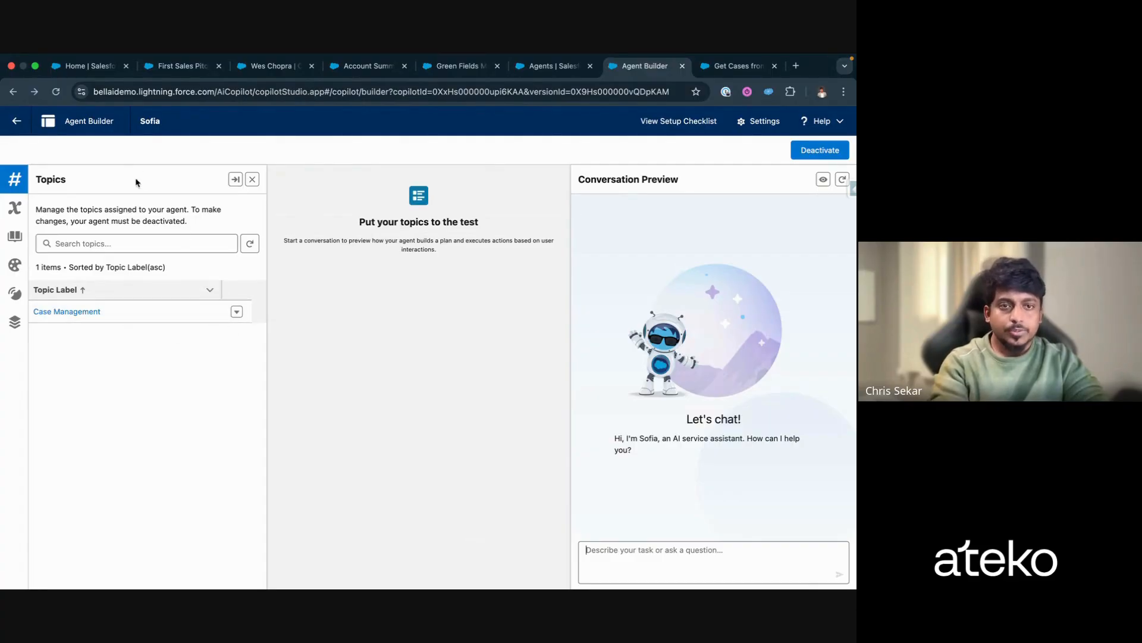
mouse_move(147, 204)
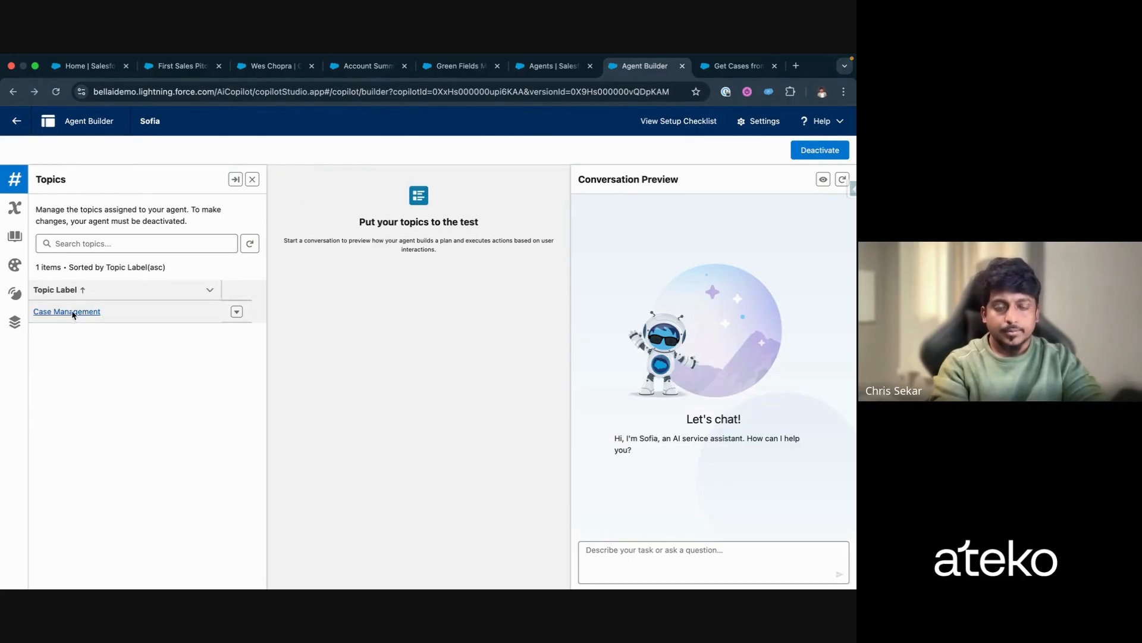
Step: Review the Case Management topic's classification description, scope and instructions, then move on to its actions
click(66, 311)
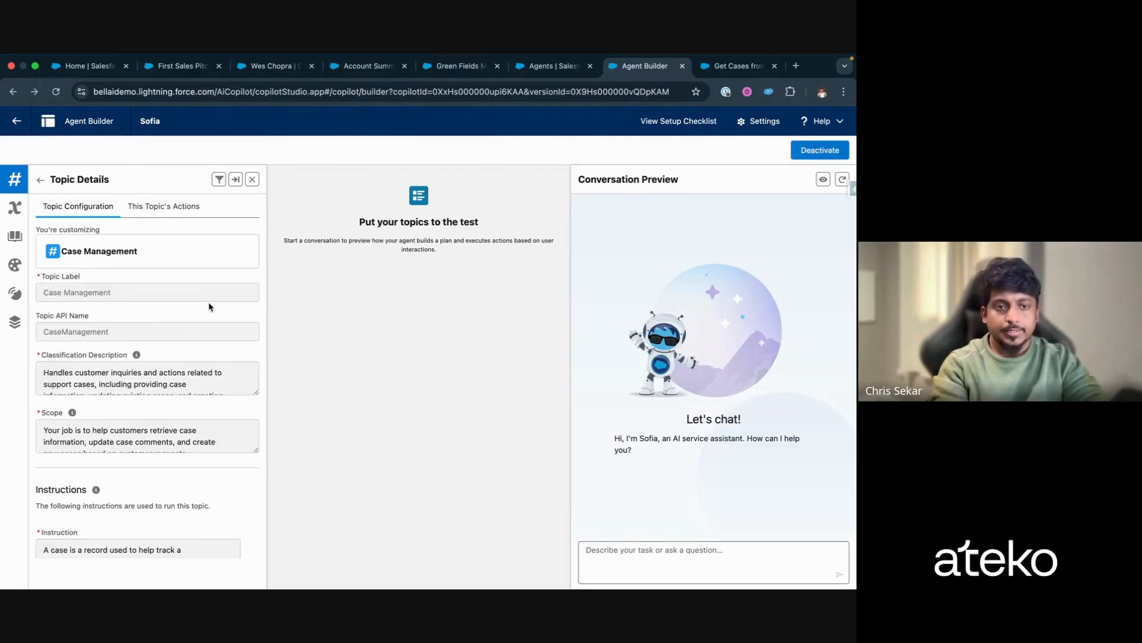
scroll(down, 3)
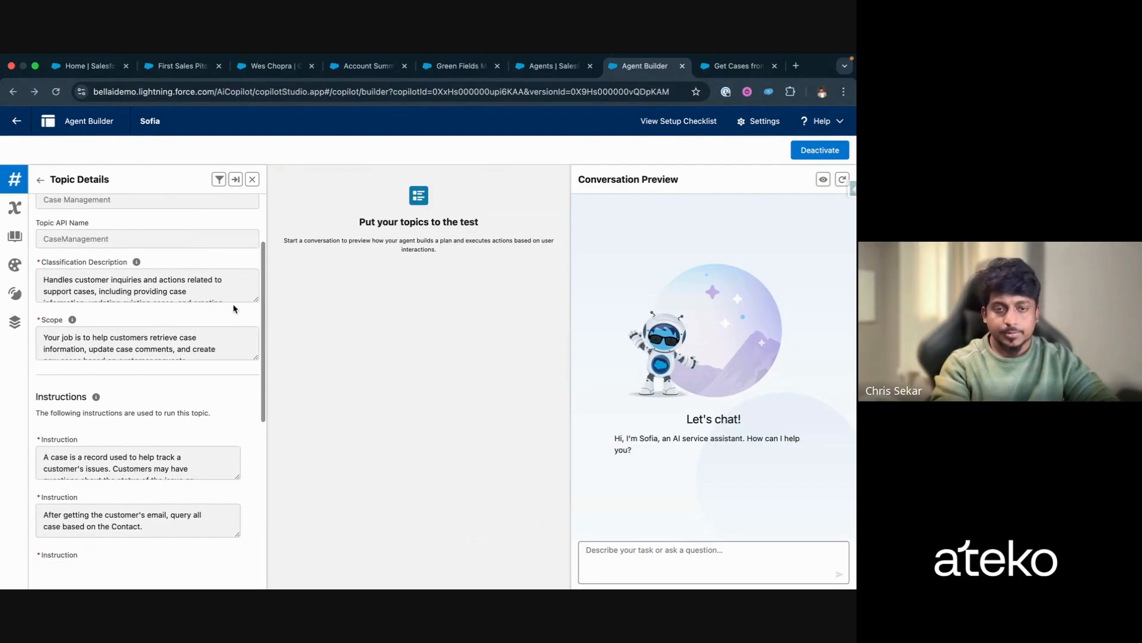
scroll(down, 3)
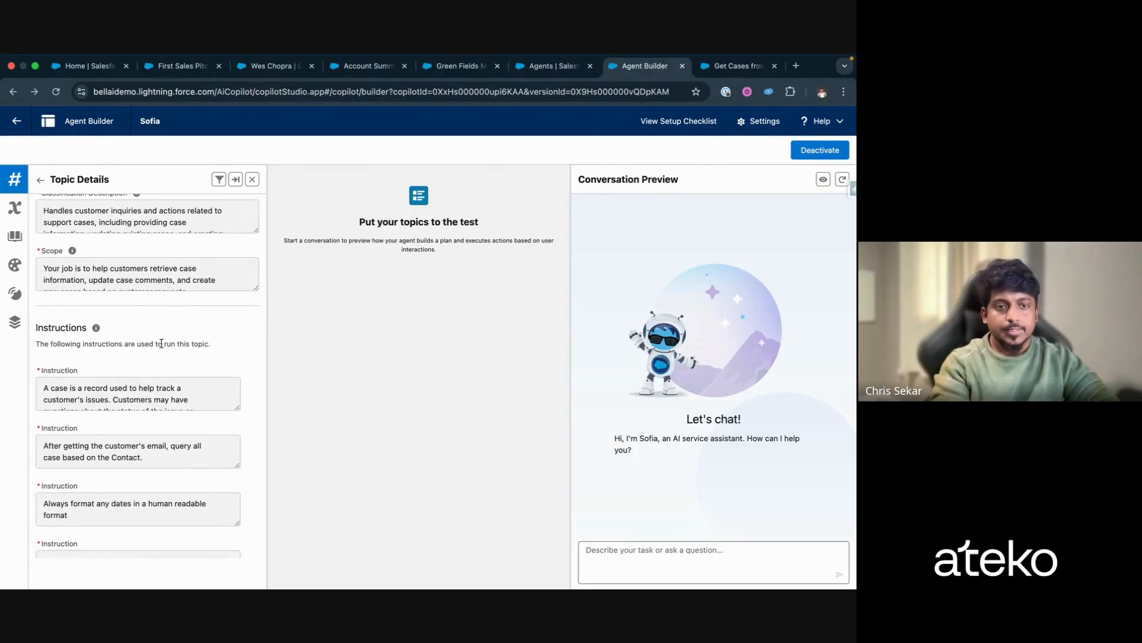
scroll(down, 3)
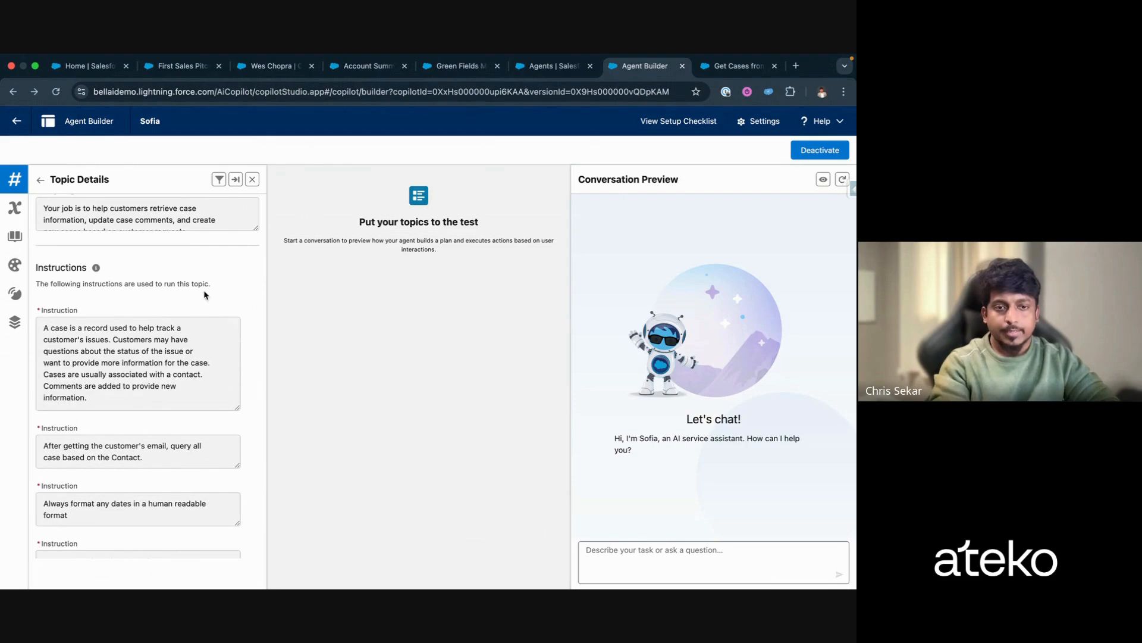
scroll(down, 3)
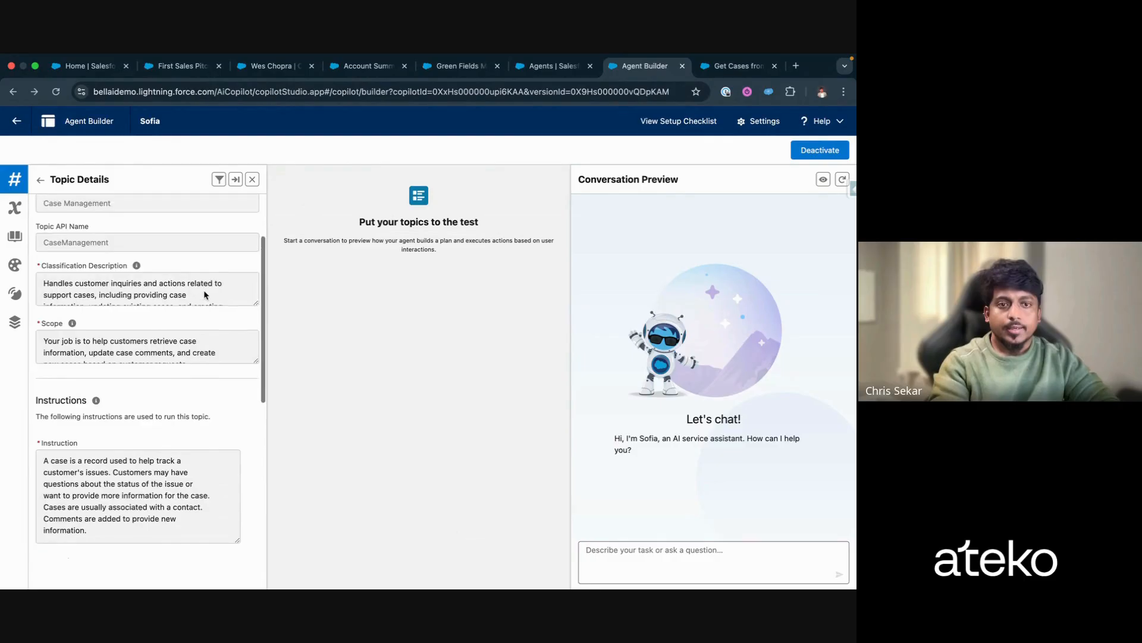
click(163, 206)
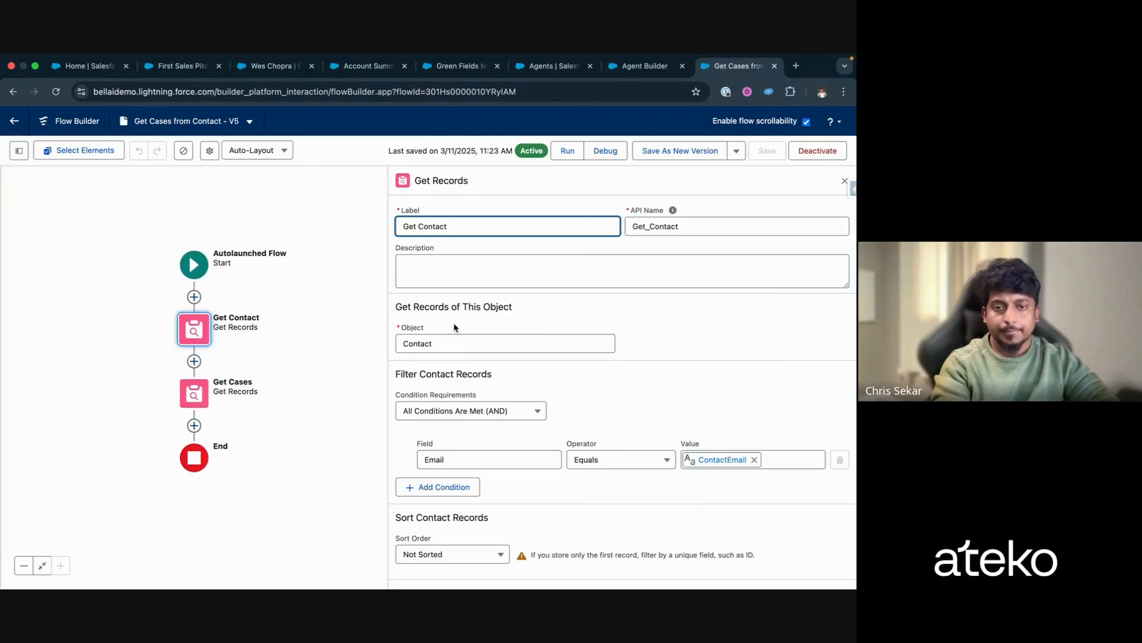
mouse_move(311, 391)
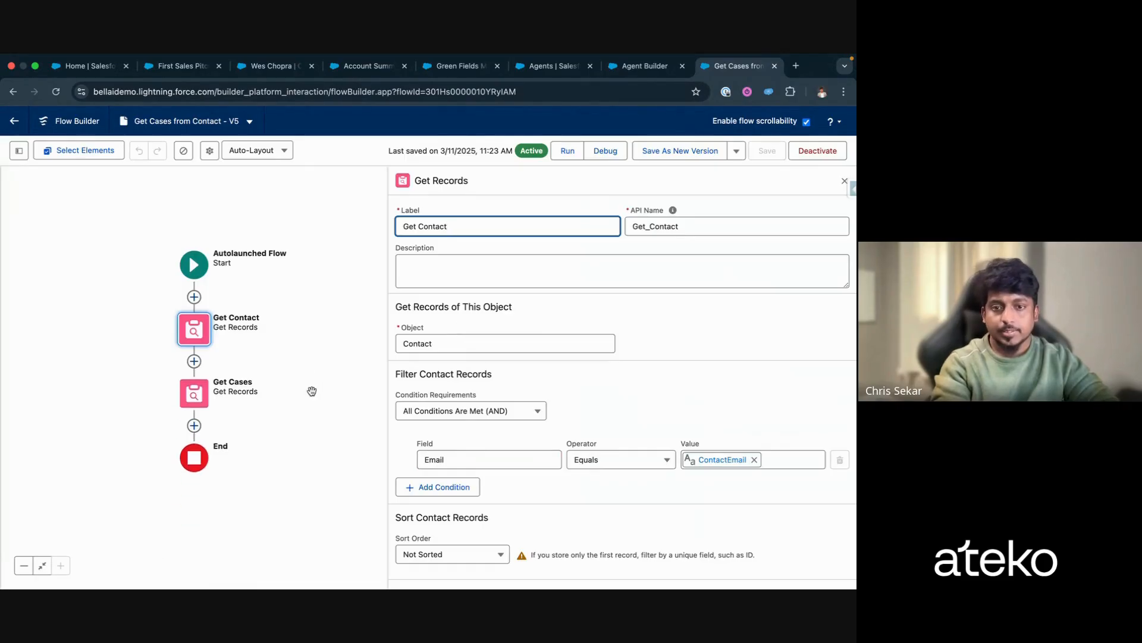
mouse_move(511, 256)
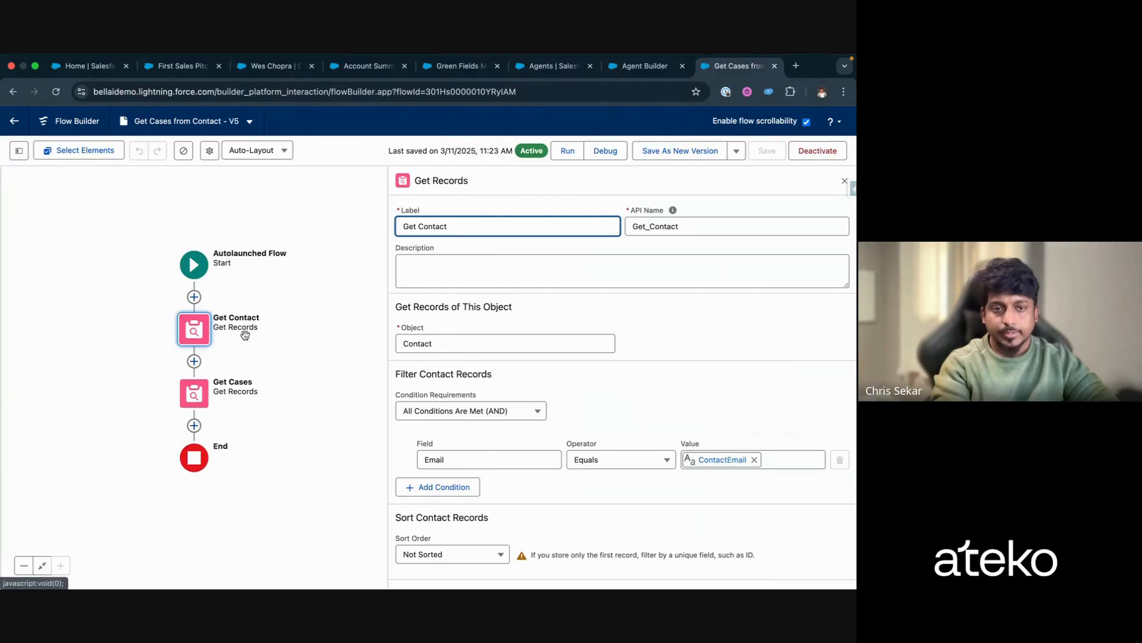
Step: Show the Get Cases step's Get Records settings filtering cases by the found contact
click(194, 391)
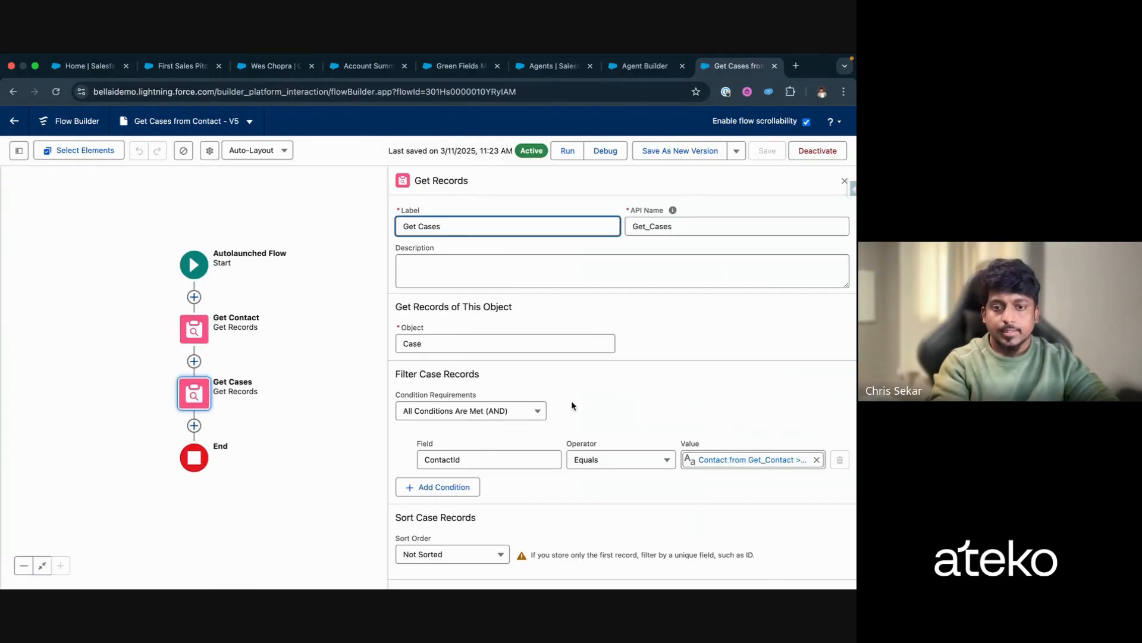
scroll(down, 3)
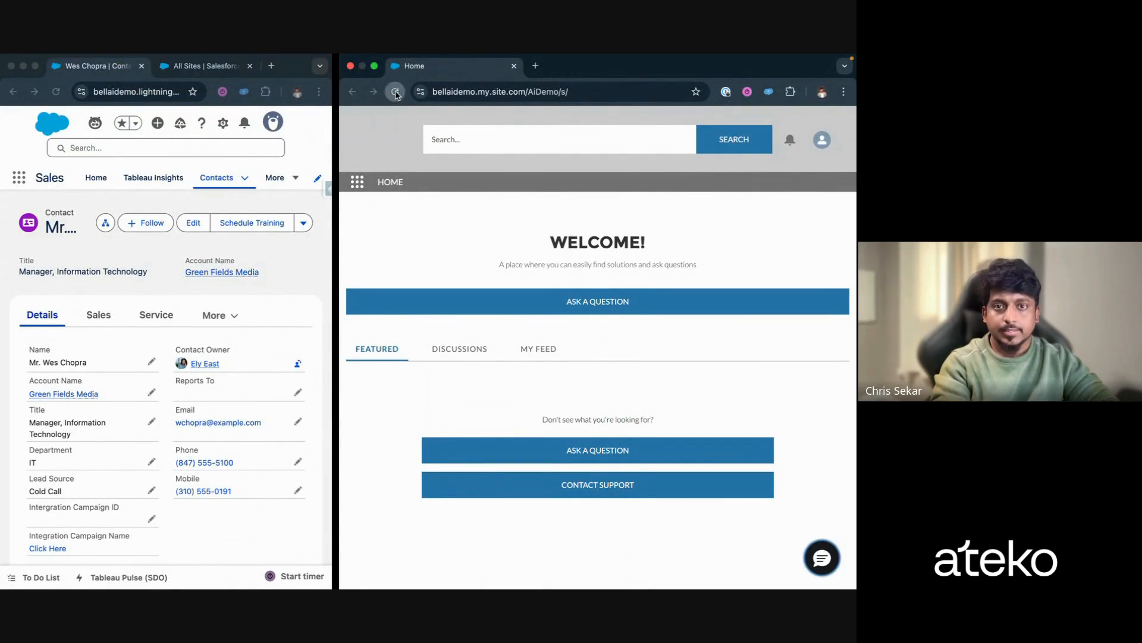
Step: Reload the community home page and start a chat with service agent Sofia
click(395, 92)
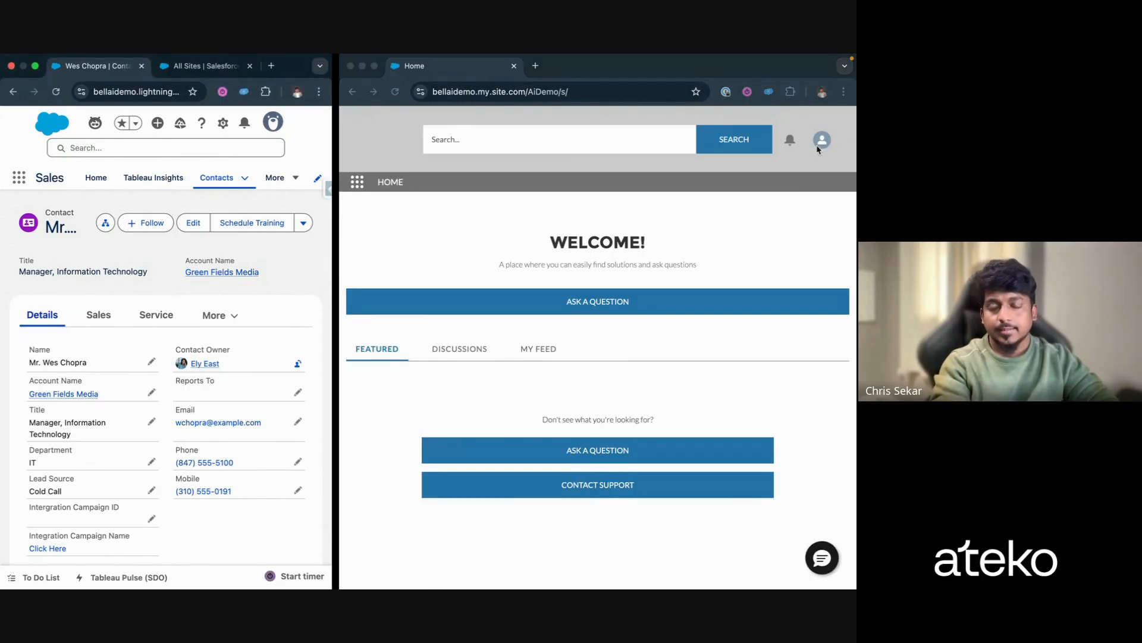
mouse_move(813, 576)
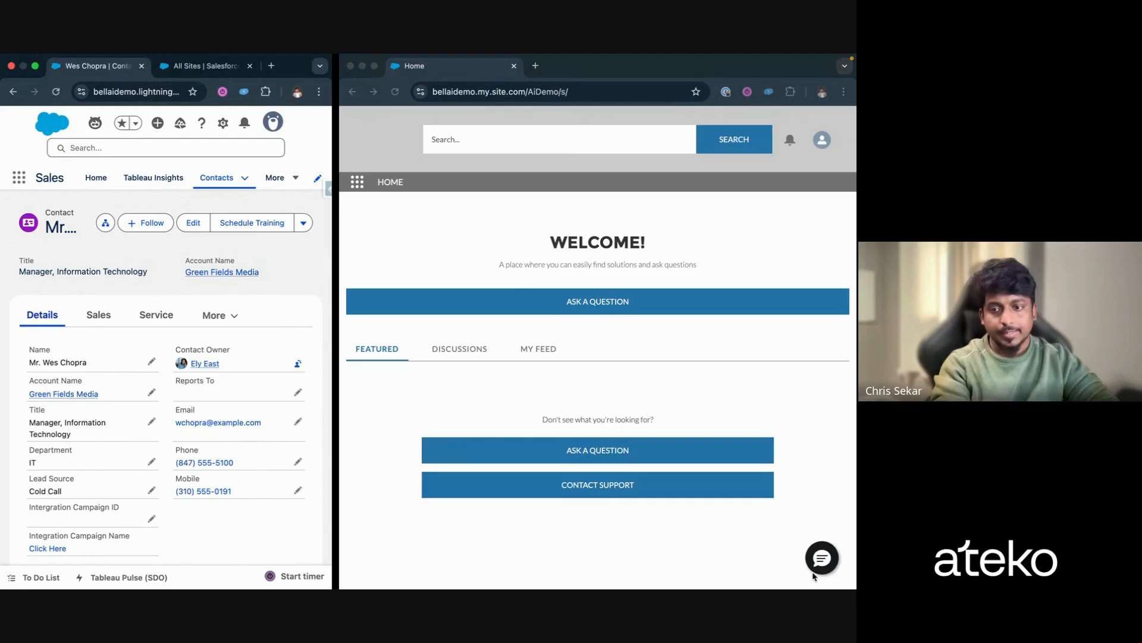
click(821, 557)
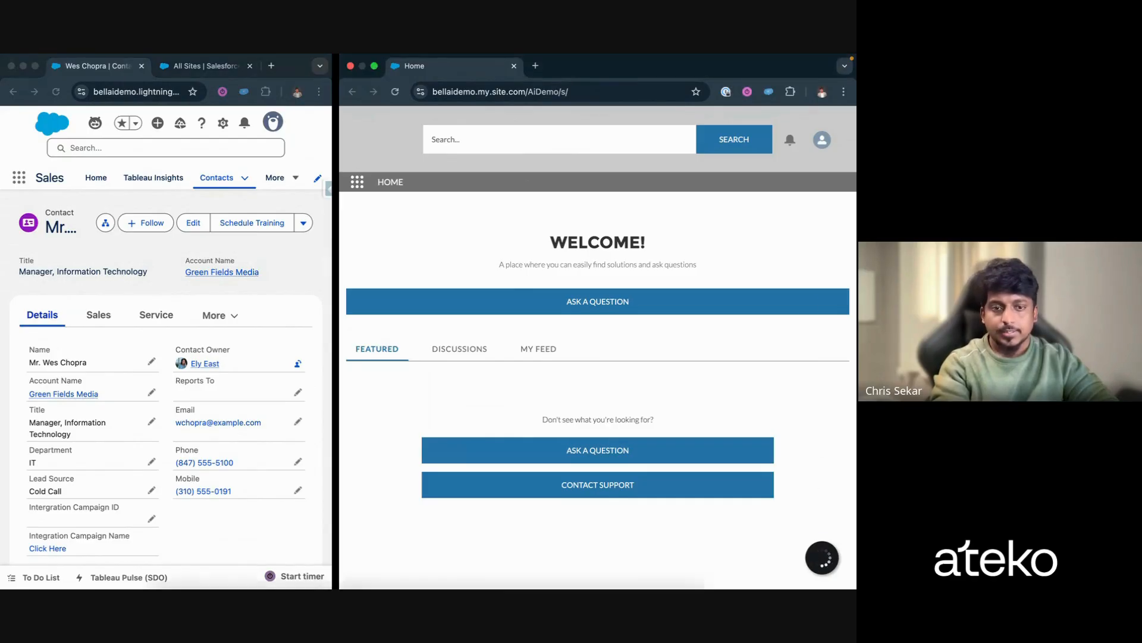
click(822, 557)
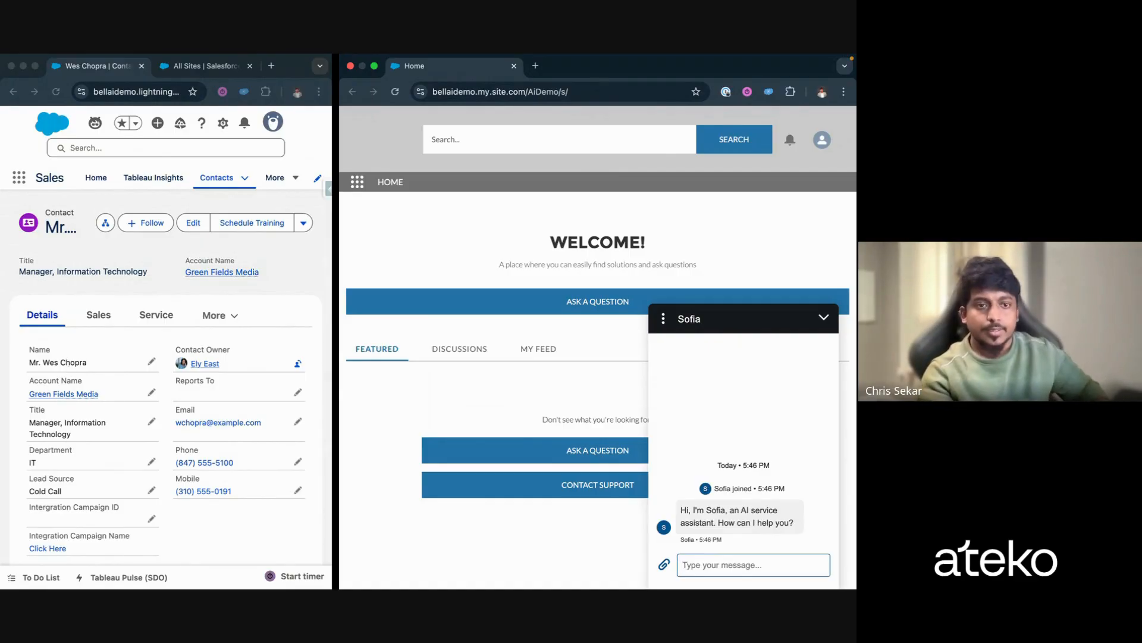
Step: View the contact's three cases on the Service tab, then return to the contact's details
click(155, 315)
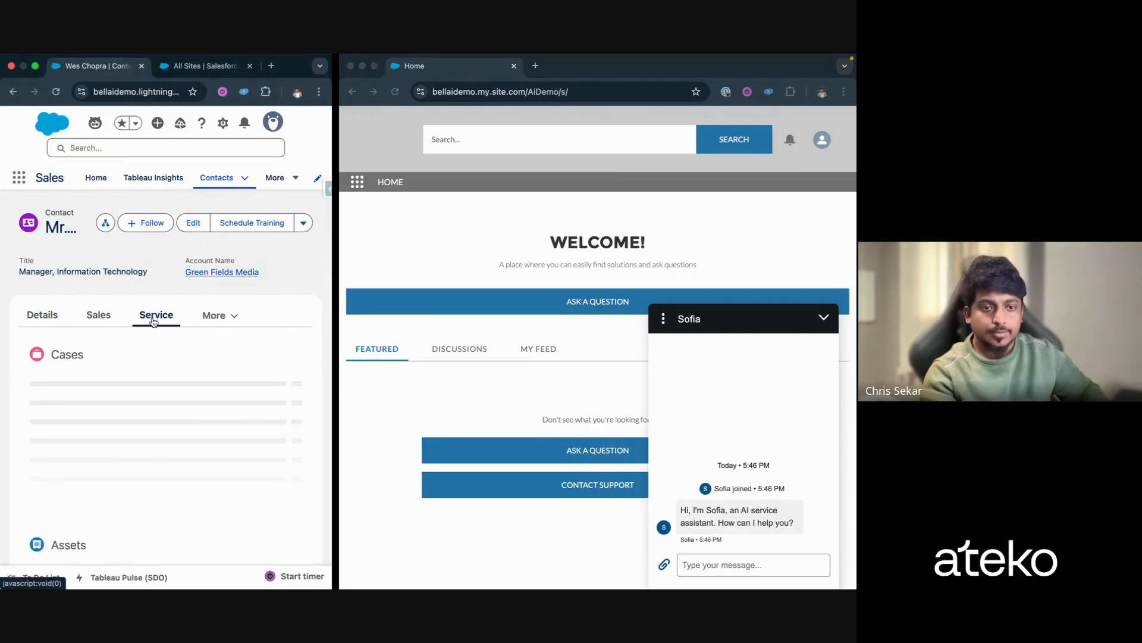
click(156, 315)
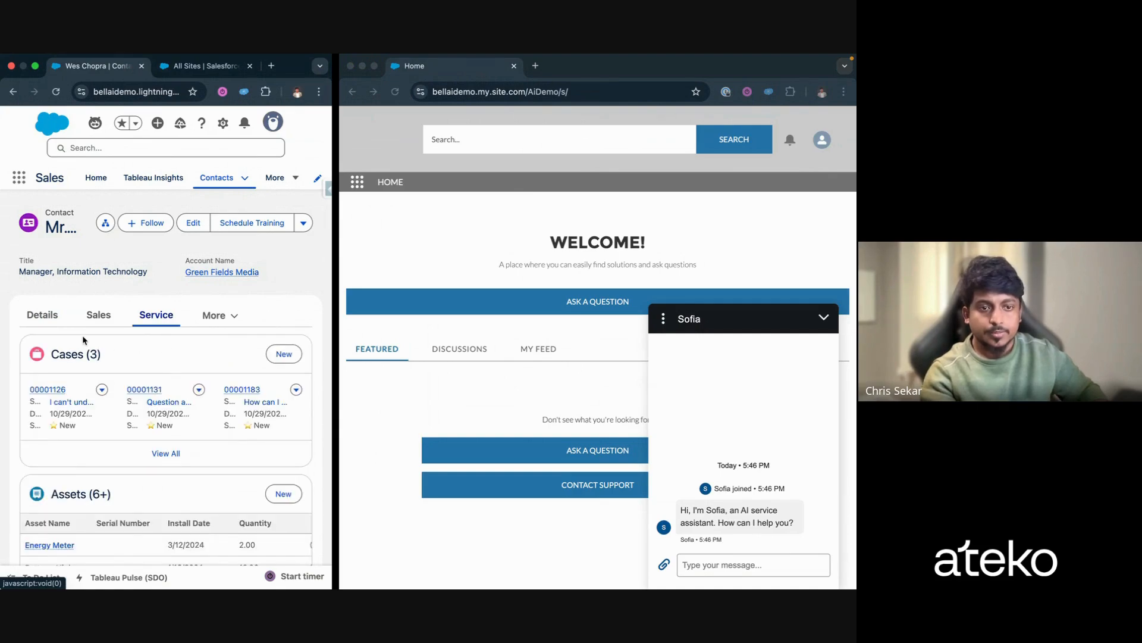
click(42, 314)
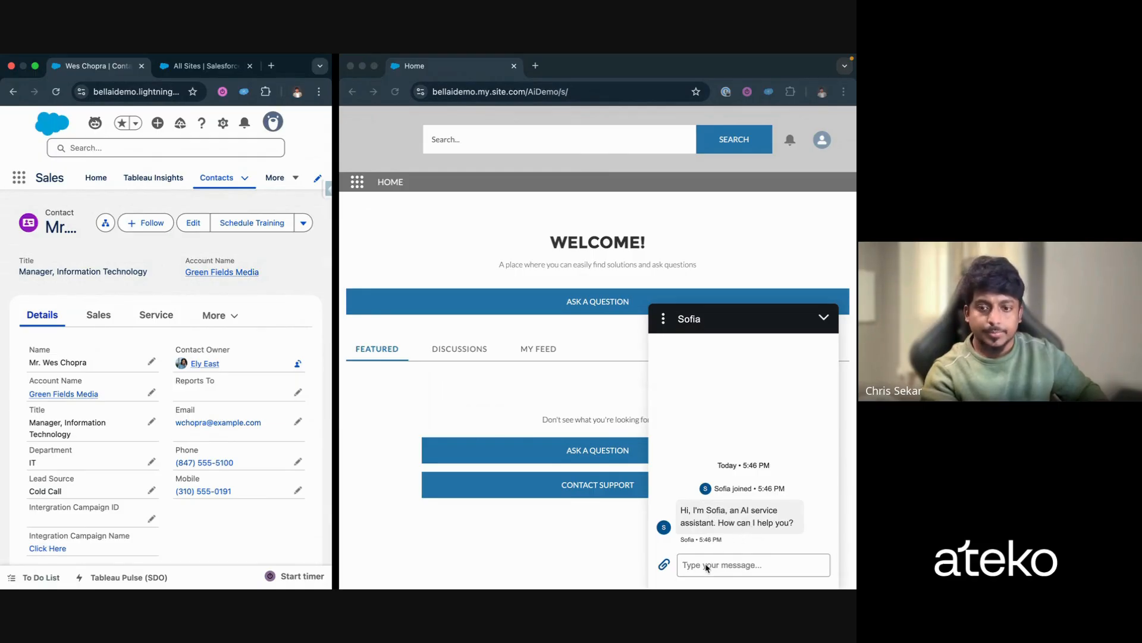
Step: Ask Sofia for the latest case information and provide the contact's email id
text(Hi, ()
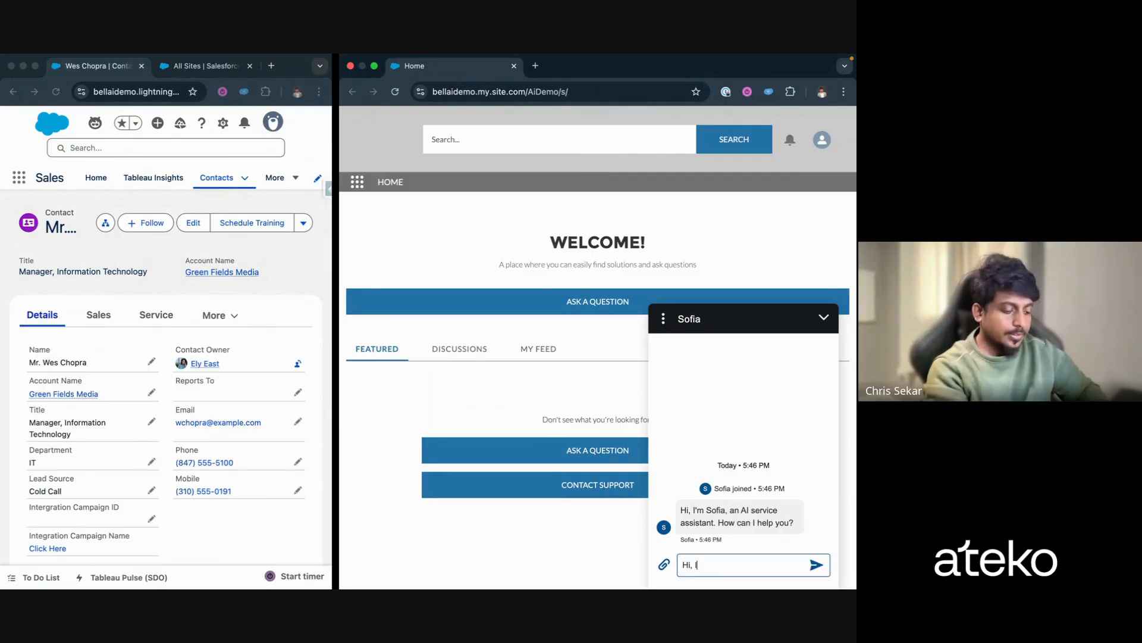
text(I'd like to get the latest case)
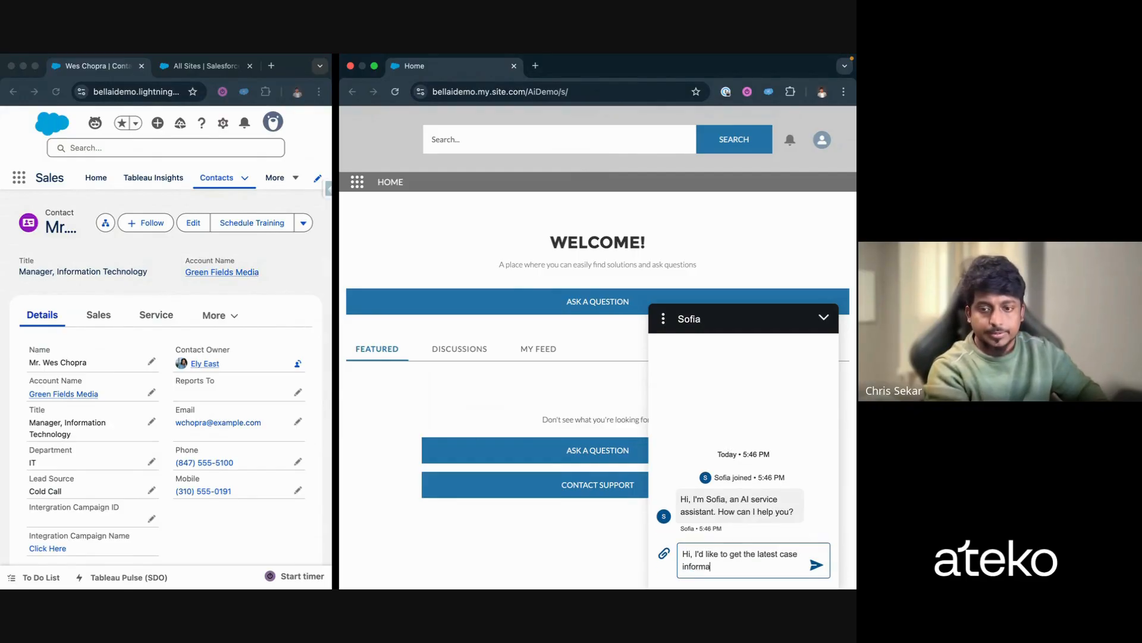
click(816, 564)
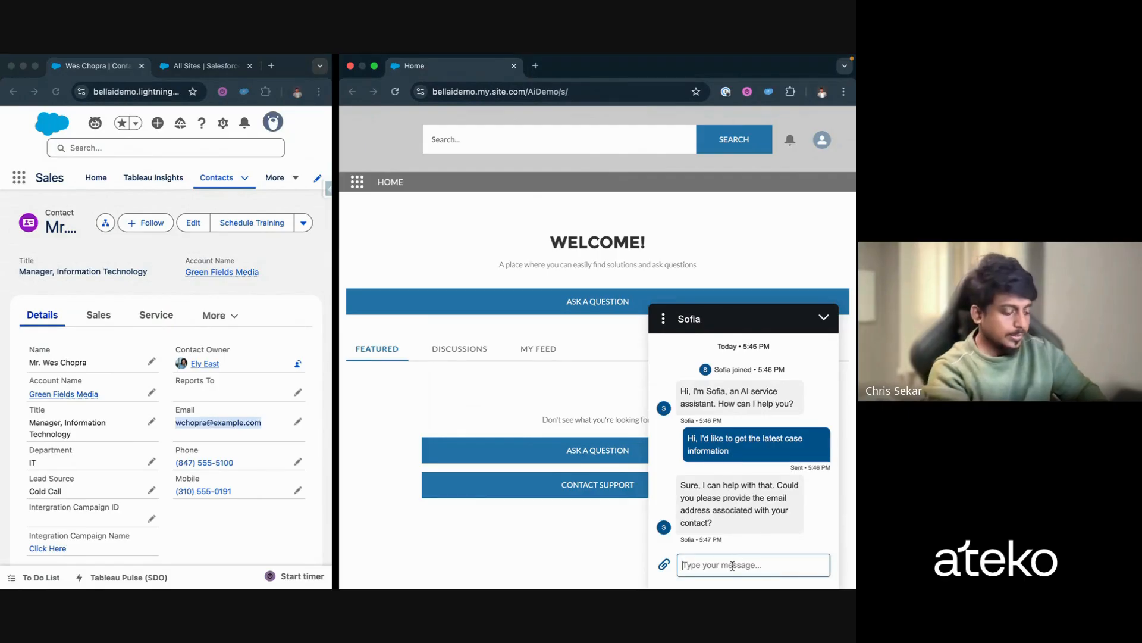
text(My email)
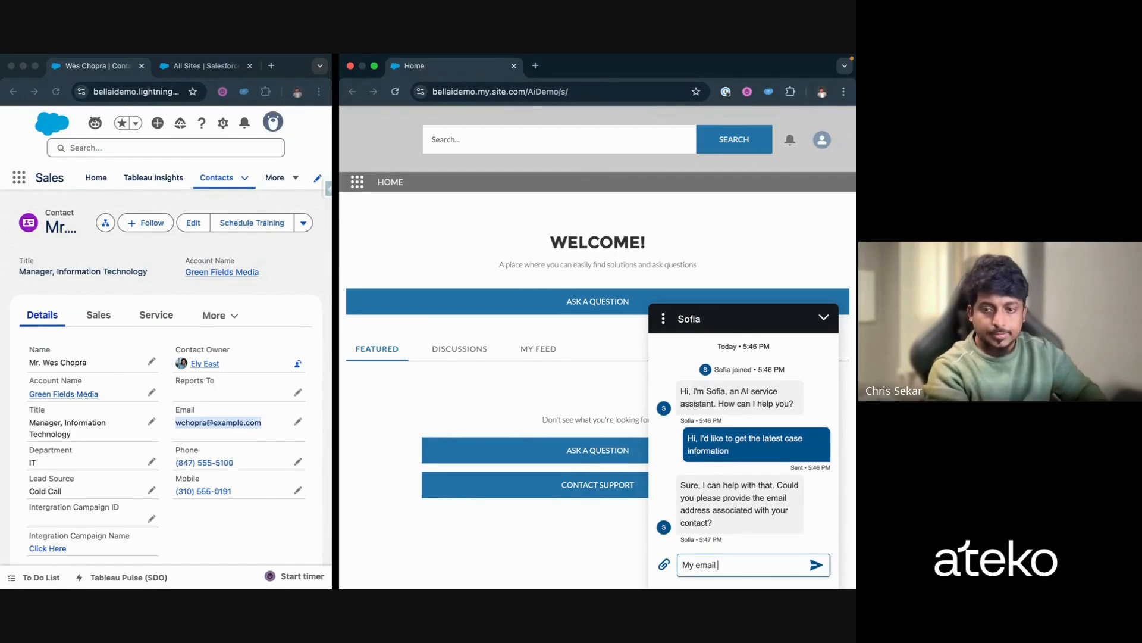
text(id is)
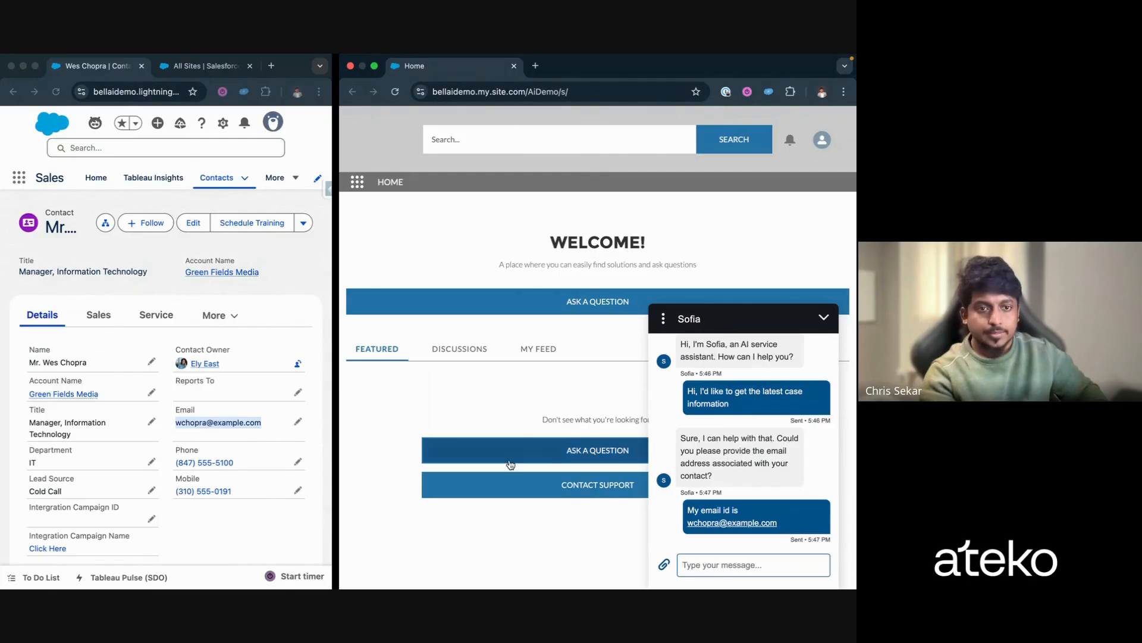
click(156, 314)
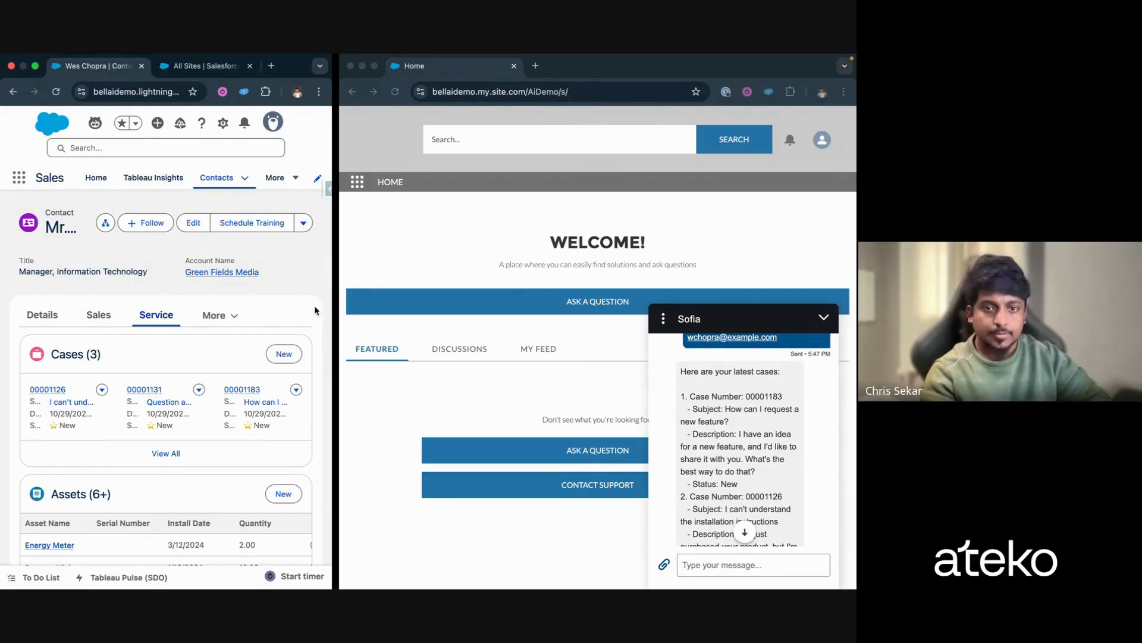
mouse_move(333, 288)
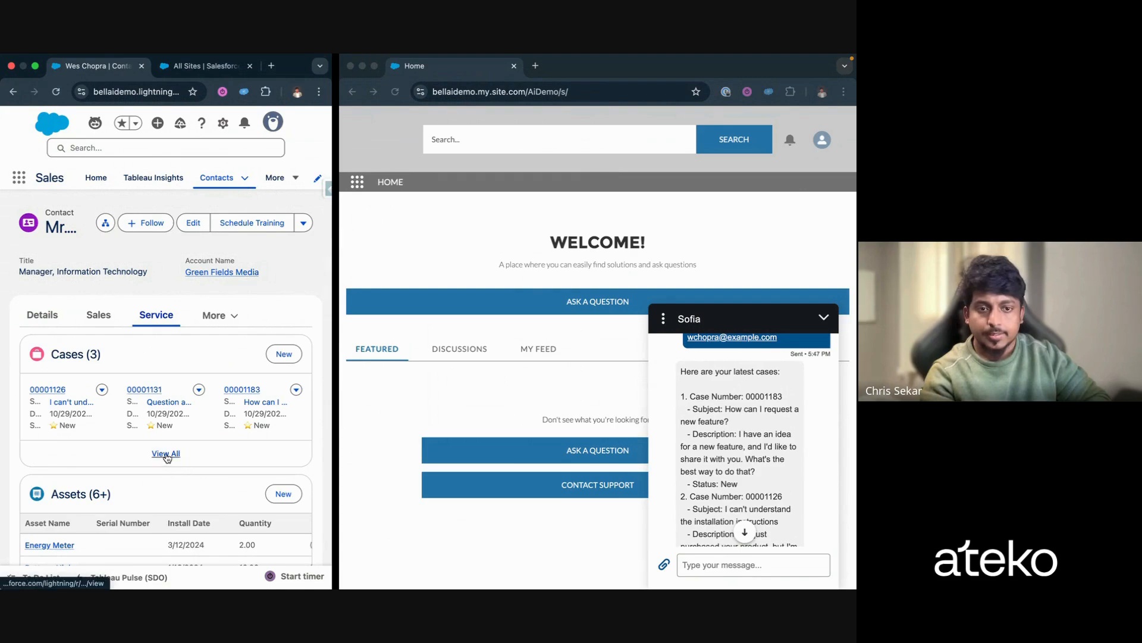
click(165, 453)
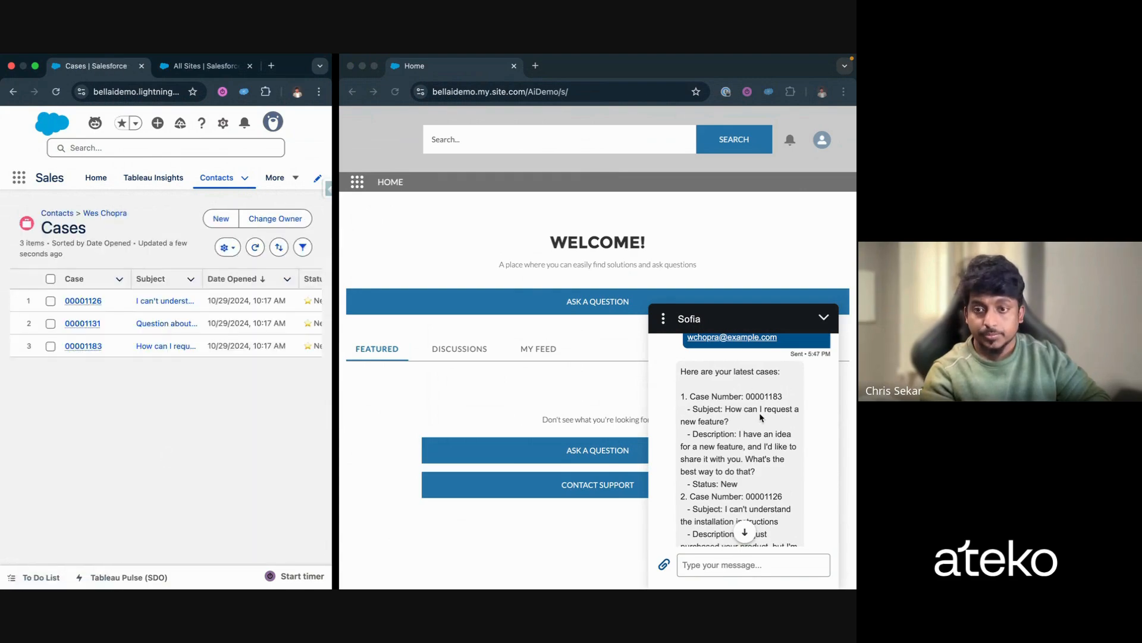
scroll(down, 3)
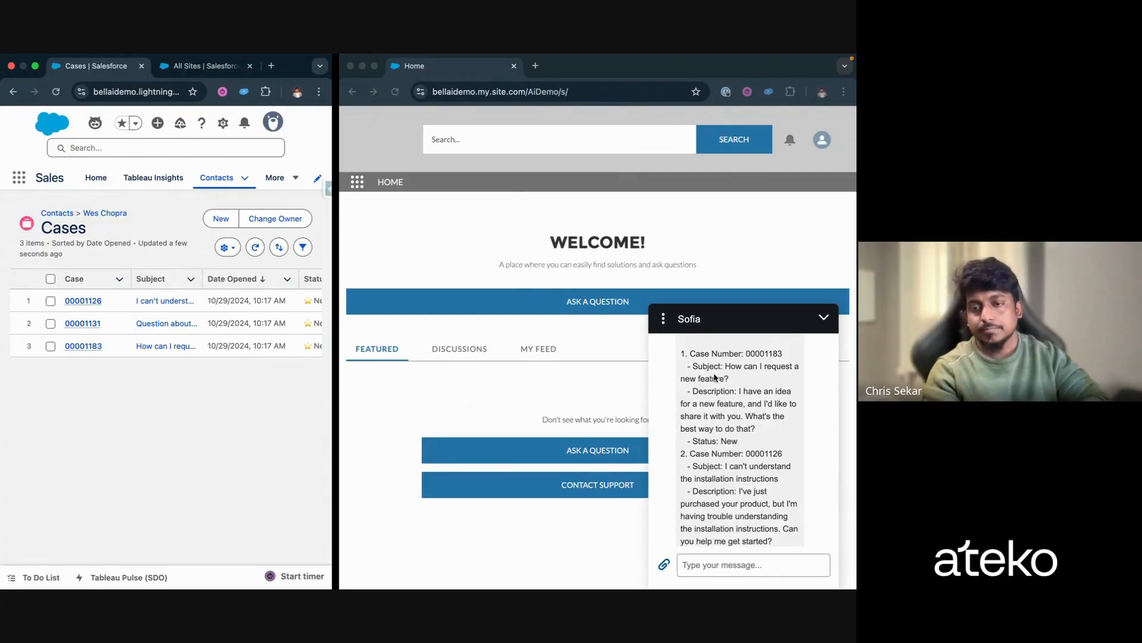
mouse_move(410, 428)
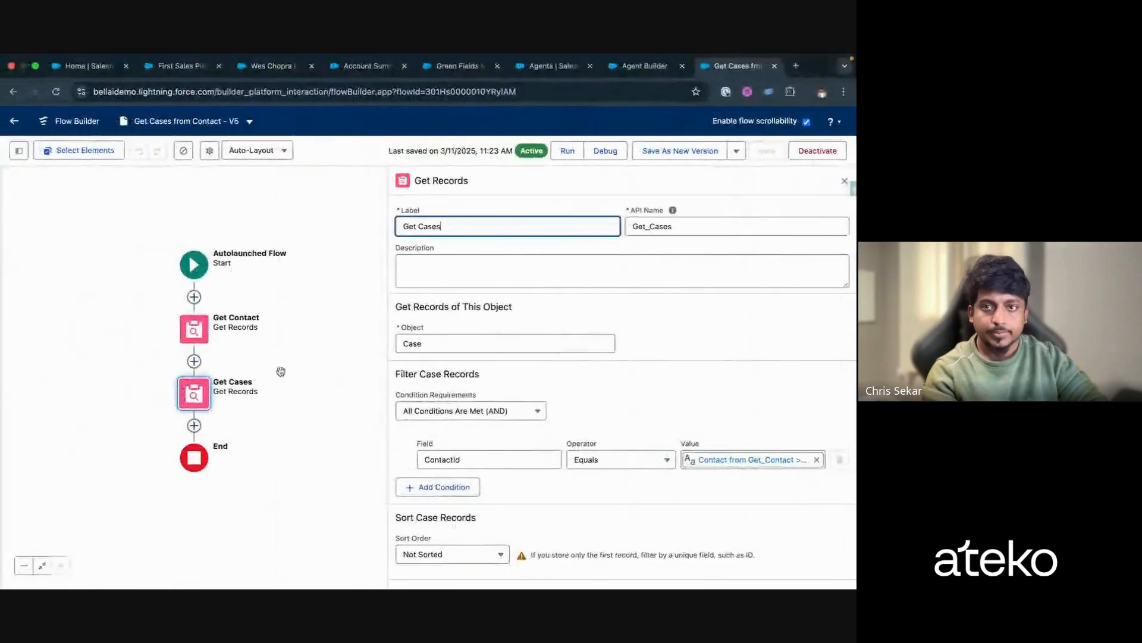
click(643, 66)
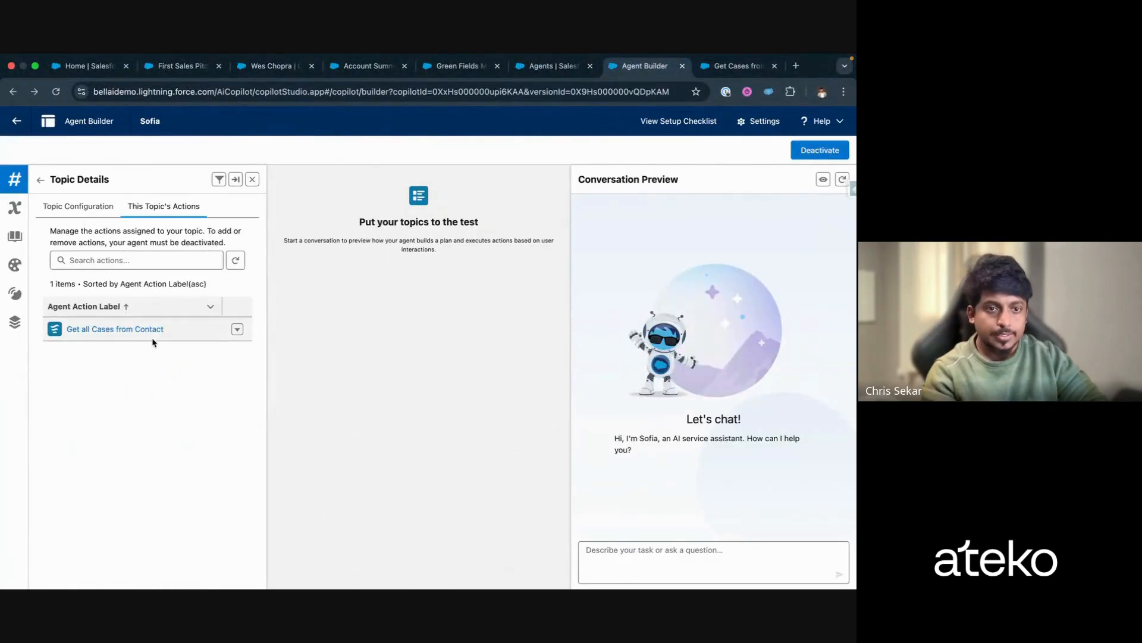
click(114, 329)
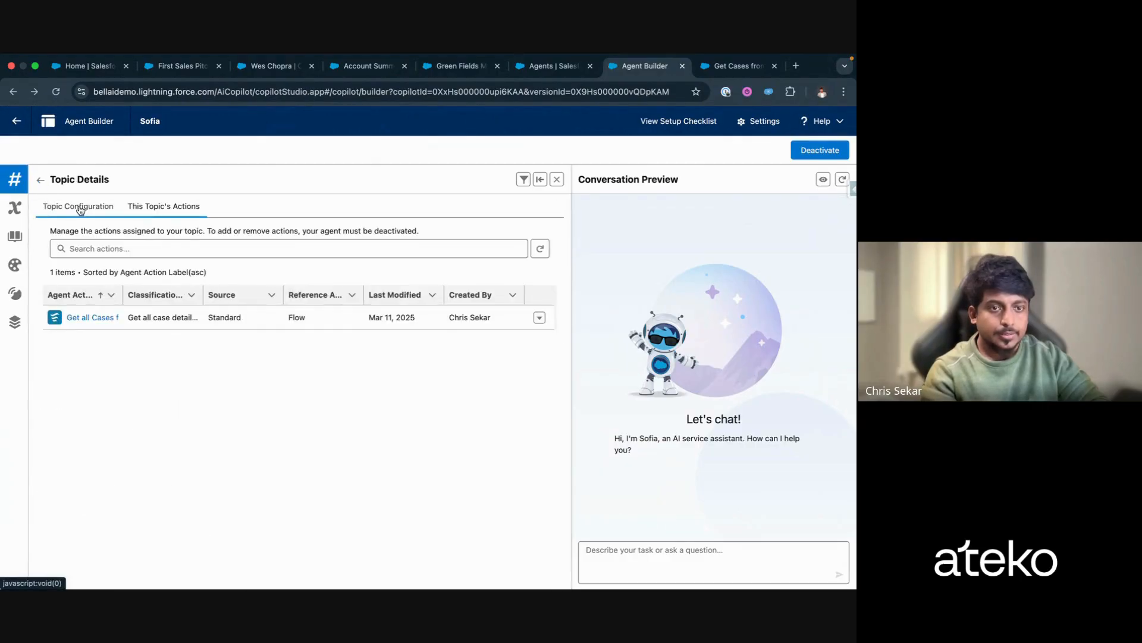
click(79, 206)
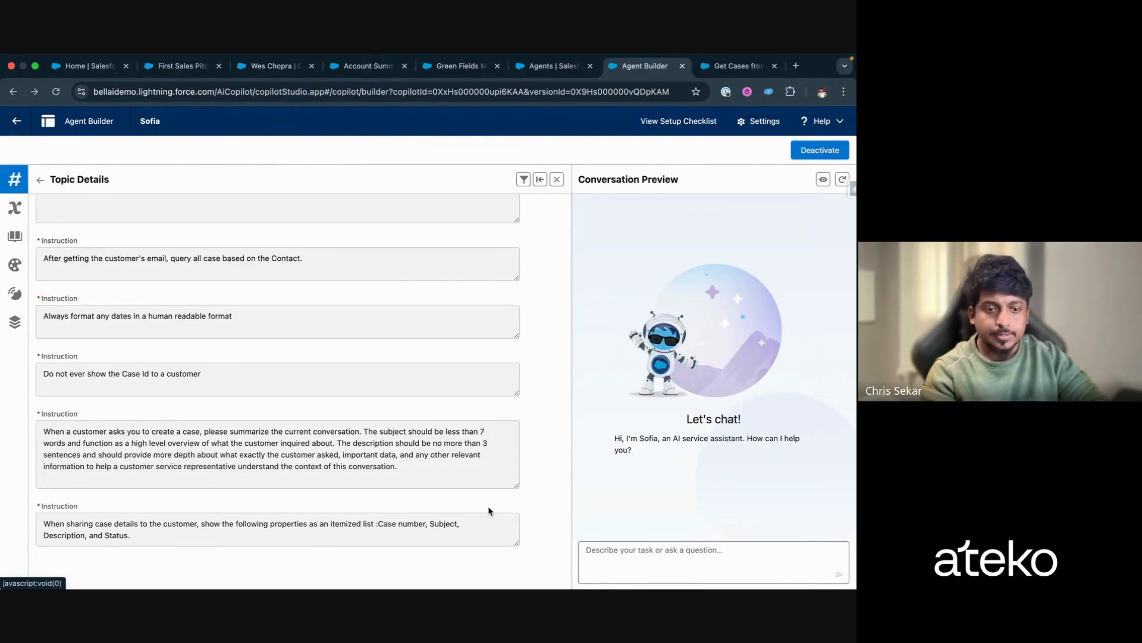
scroll(down, 3)
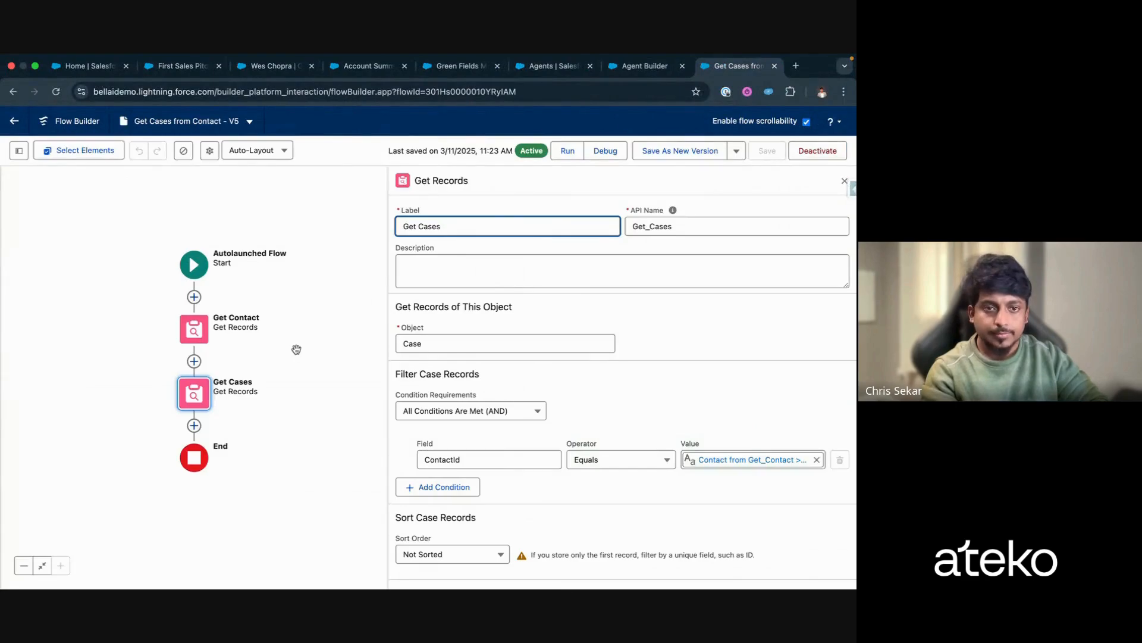
scroll(down, 3)
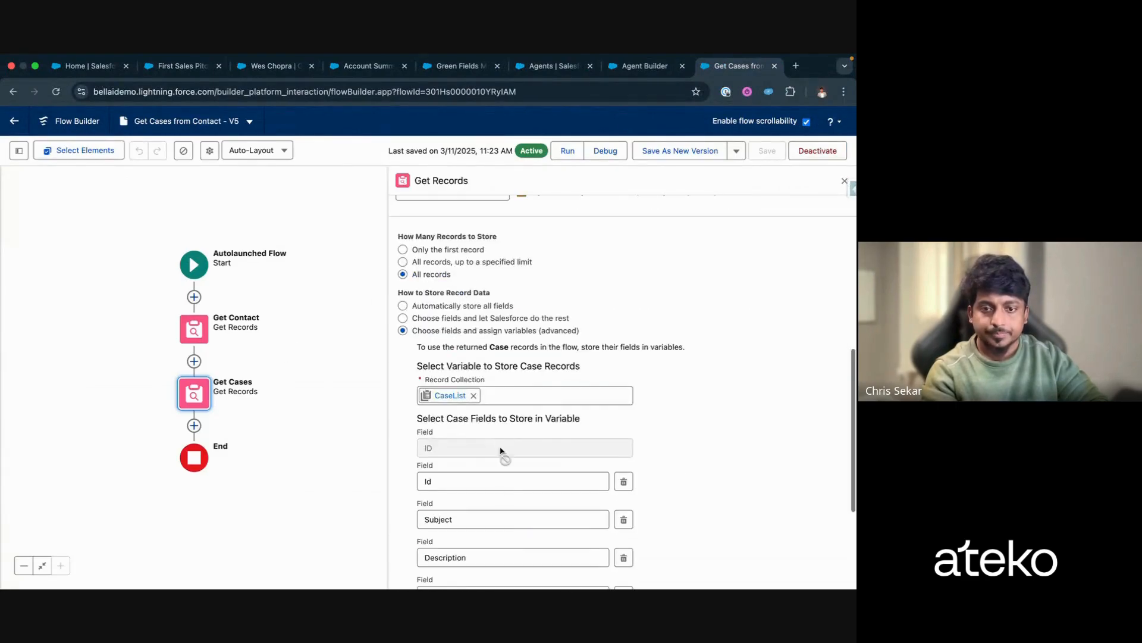
scroll(down, 3)
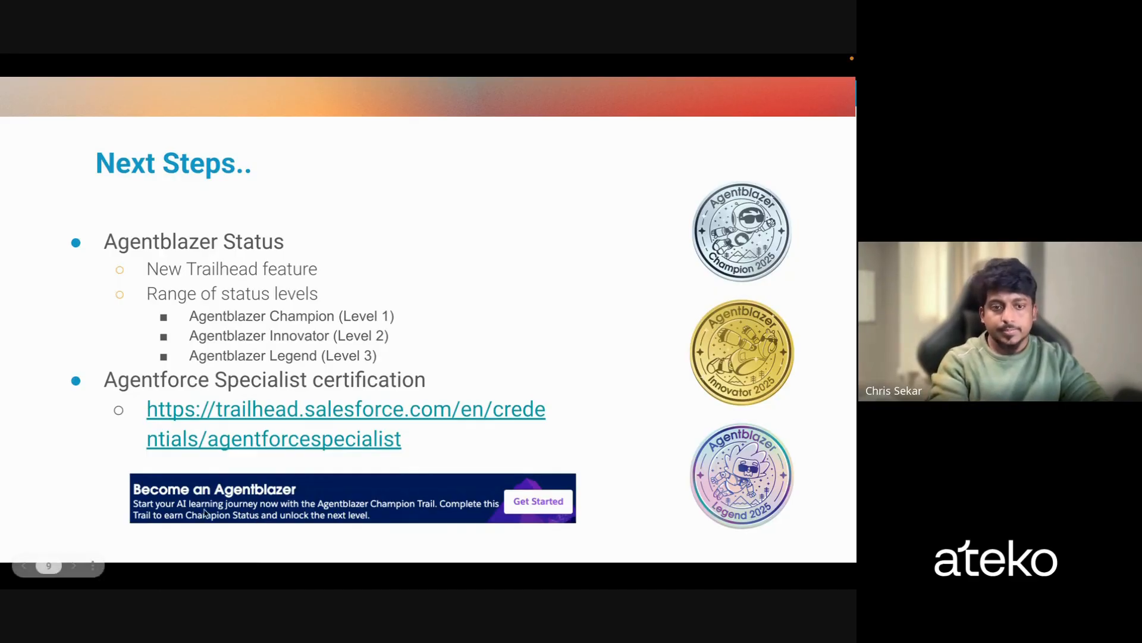
mouse_move(185, 516)
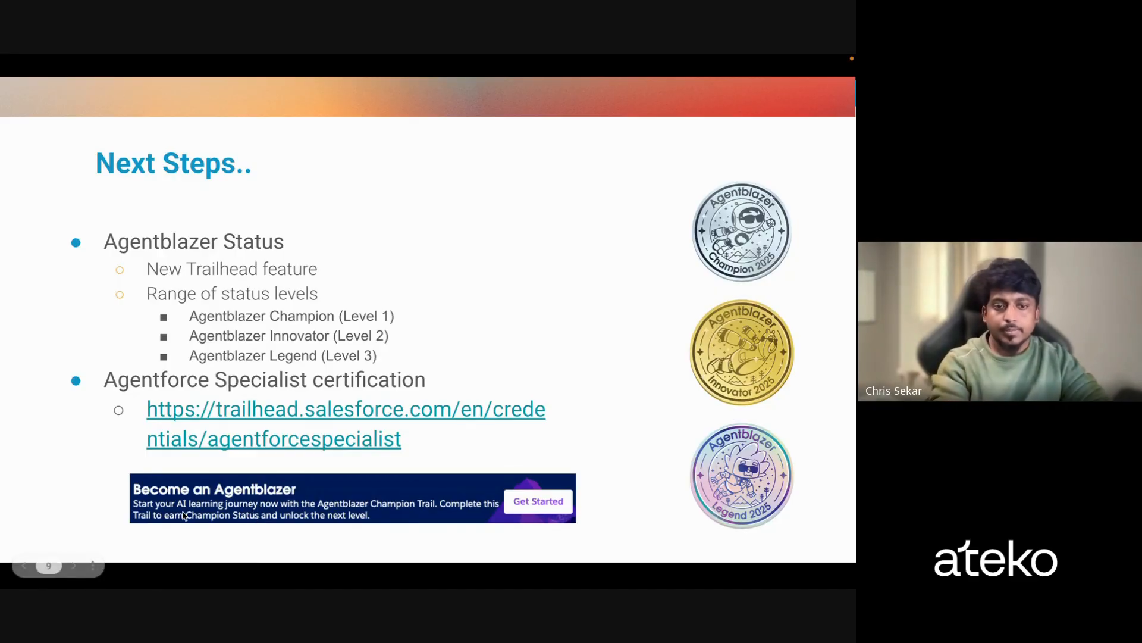
mouse_move(459, 251)
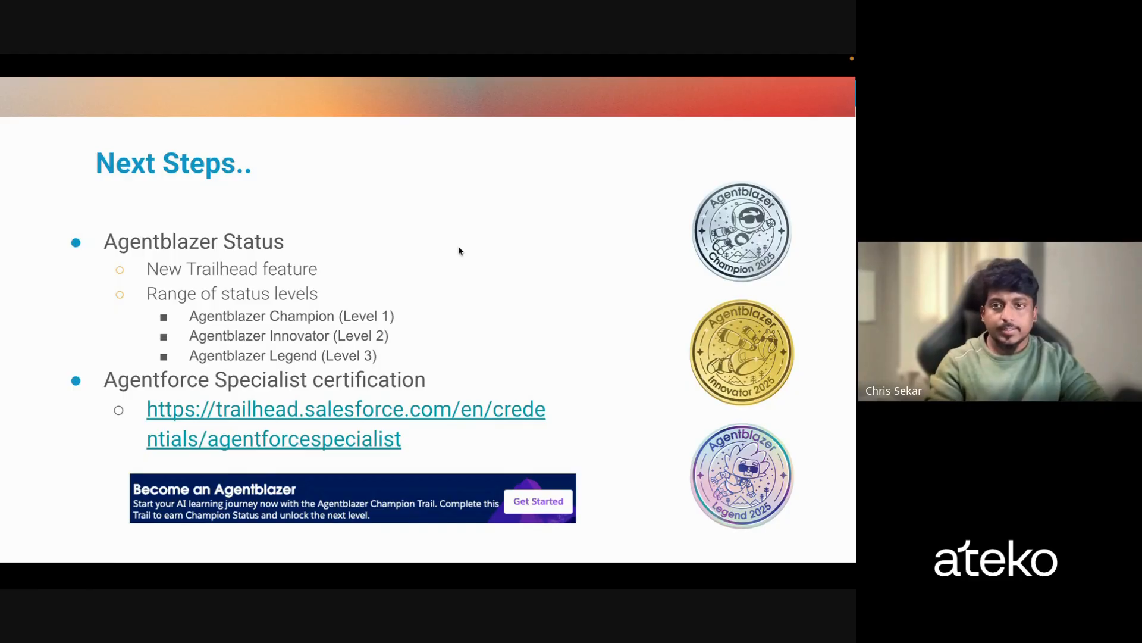
mouse_move(712, 329)
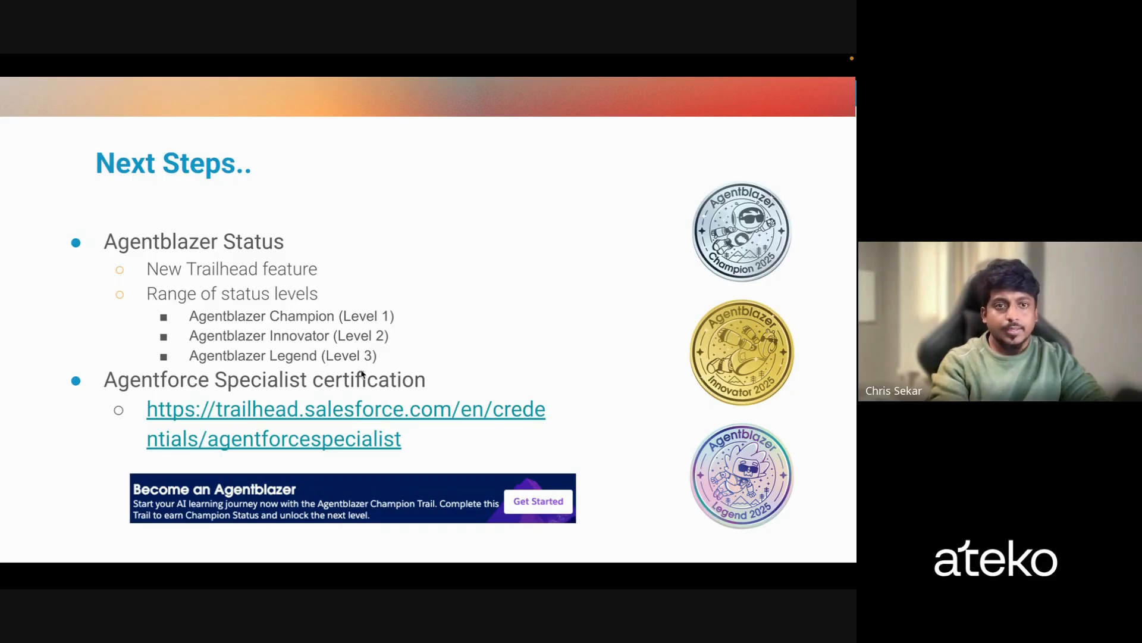
mouse_move(398, 264)
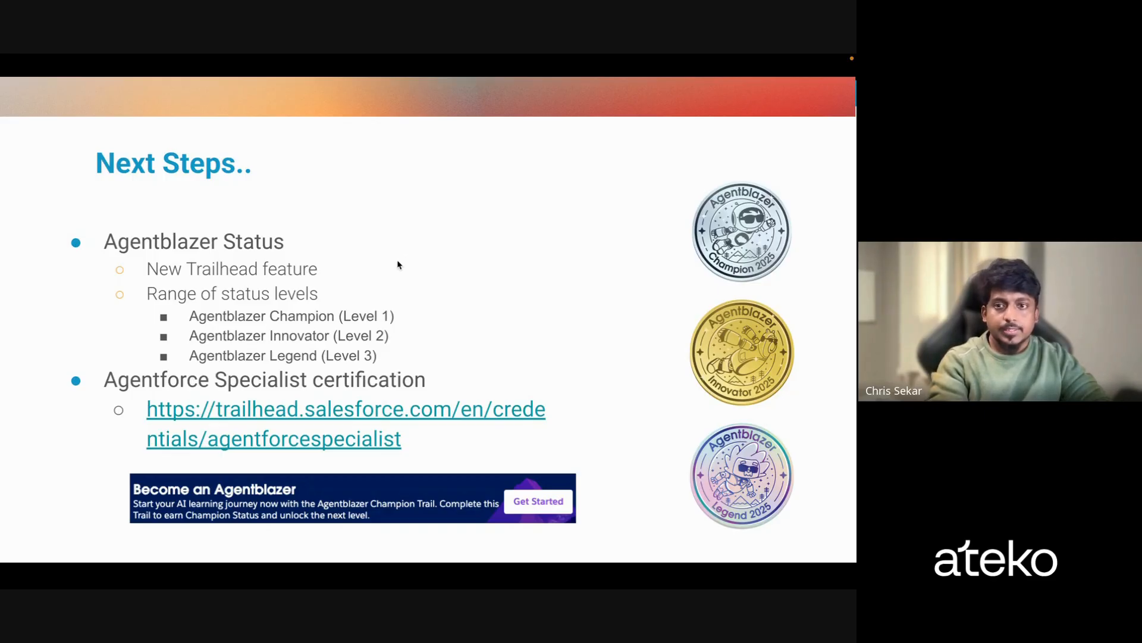